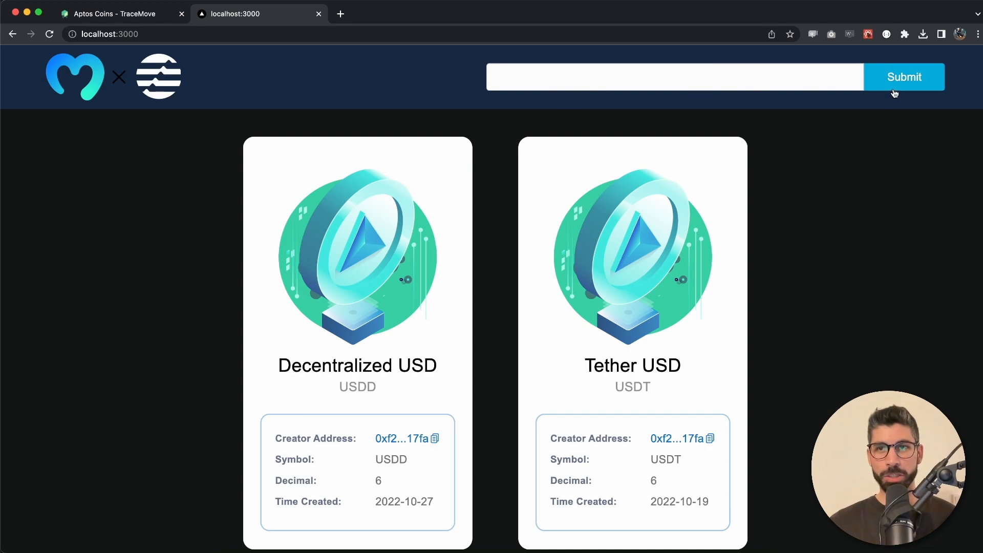
pyautogui.moveTo(503, 290)
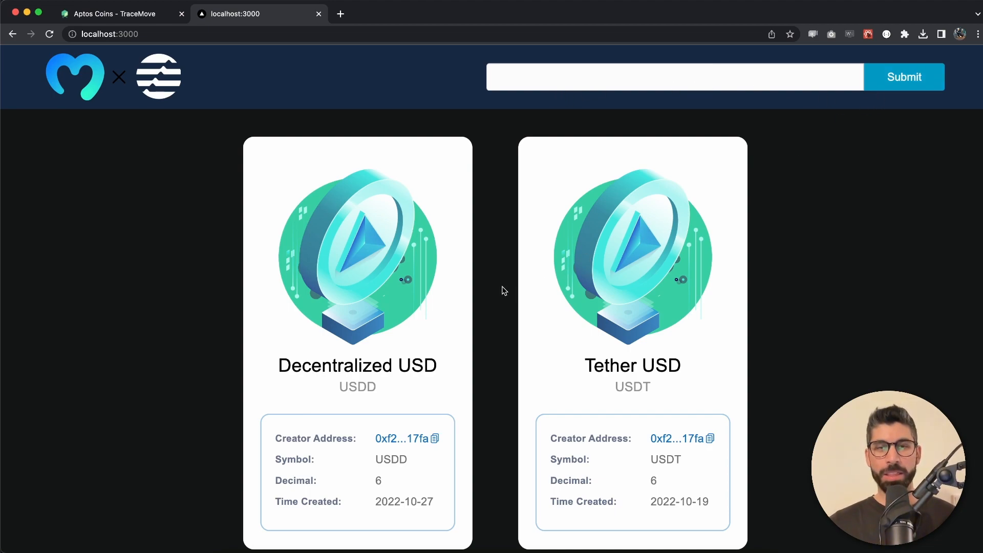
pyautogui.moveTo(491, 309)
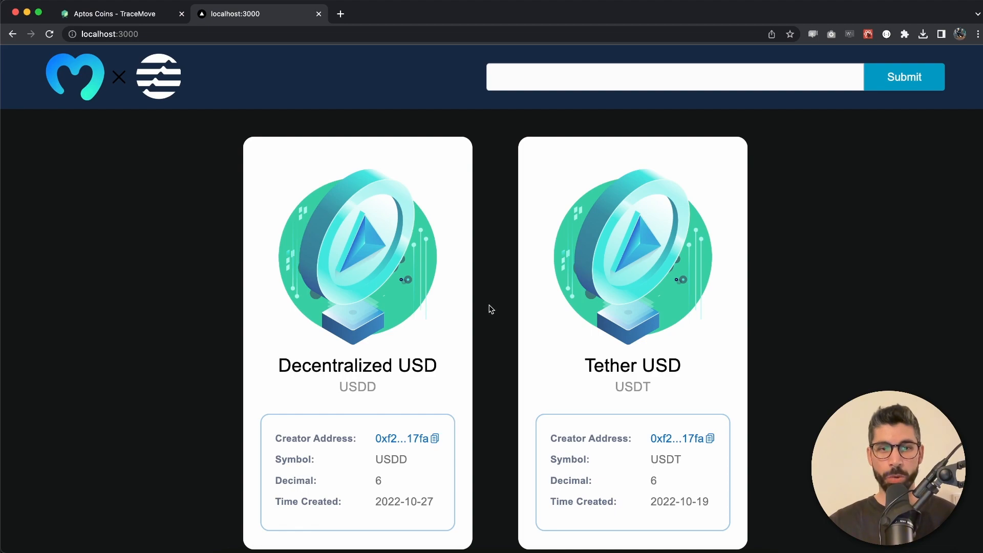
# Find Ditto Staked Aptos in TraceMove's coin list and open its coin page.
pyautogui.scroll(-3)
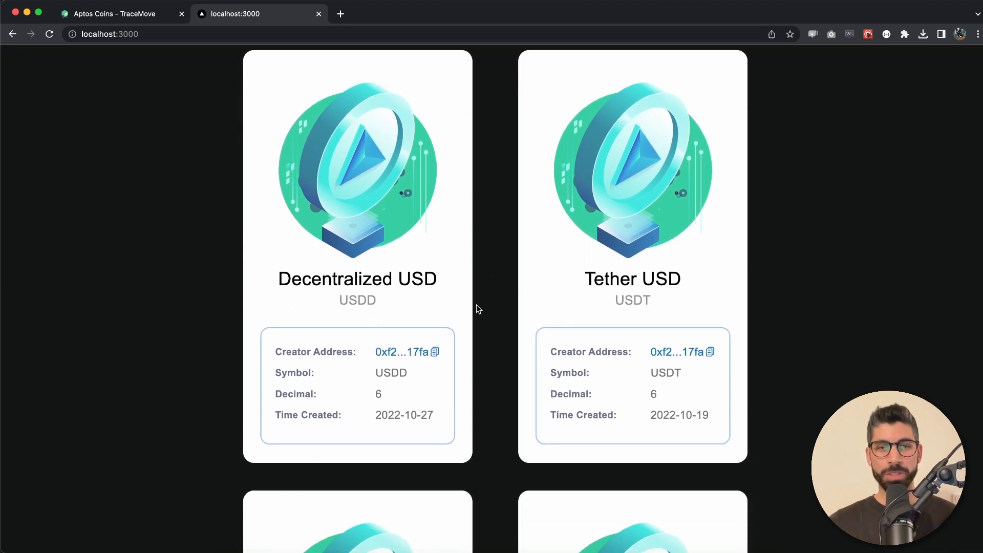
pyautogui.moveTo(552, 280)
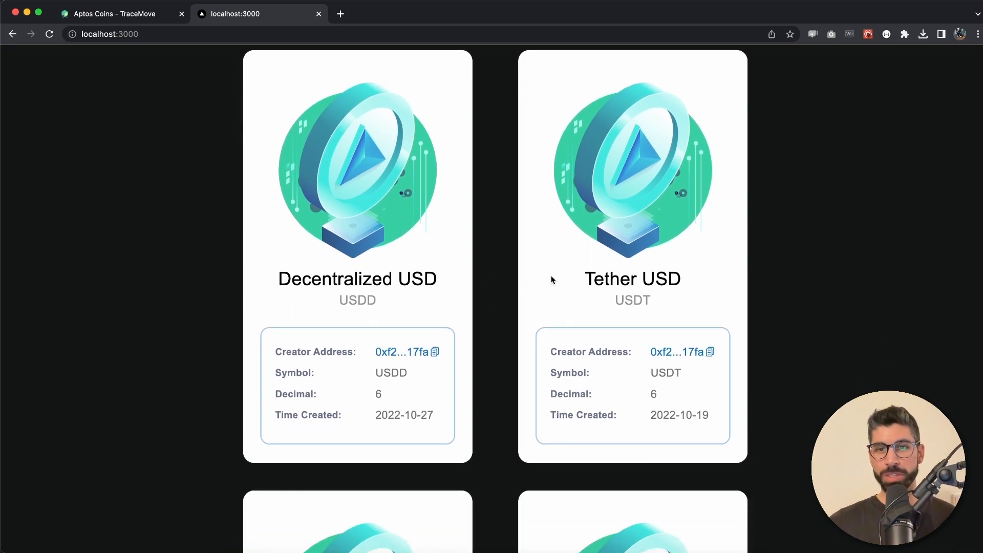
pyautogui.scroll(-3)
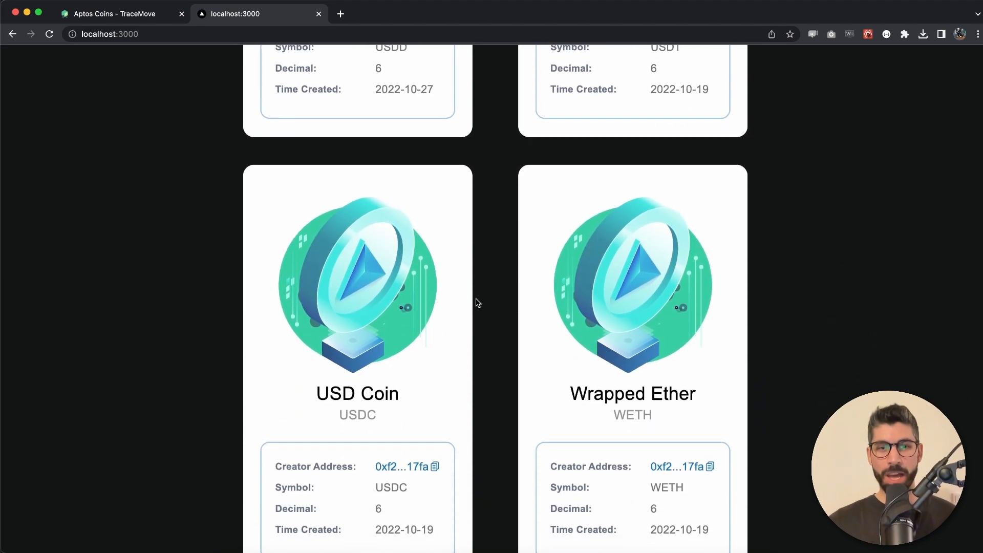
pyautogui.scroll(-3)
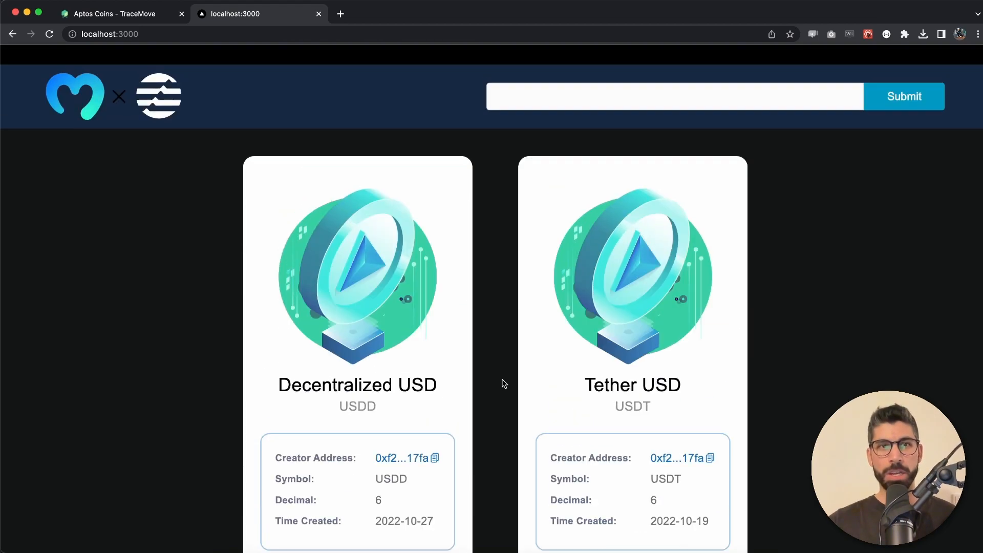
pyautogui.click(113, 14)
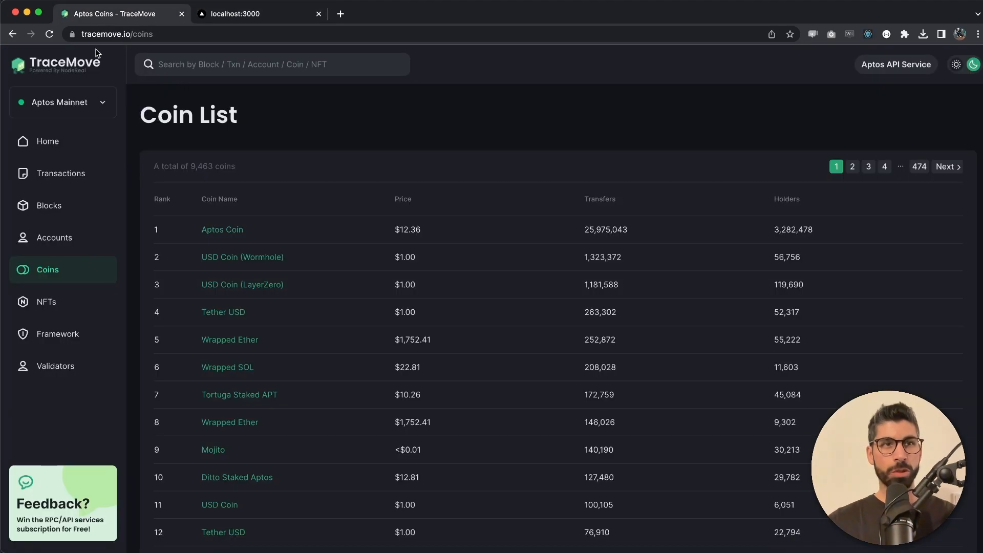
pyautogui.moveTo(289, 215)
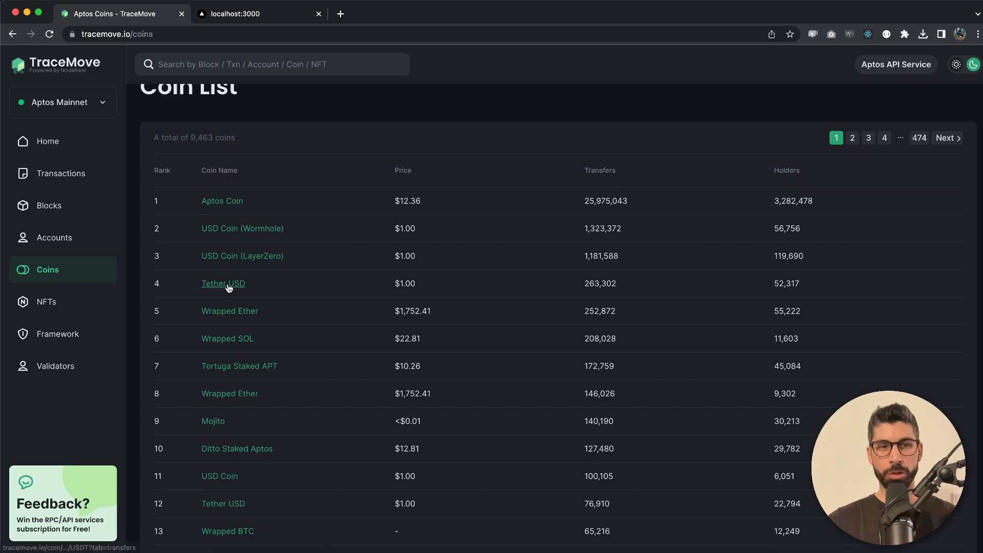
pyautogui.click(223, 284)
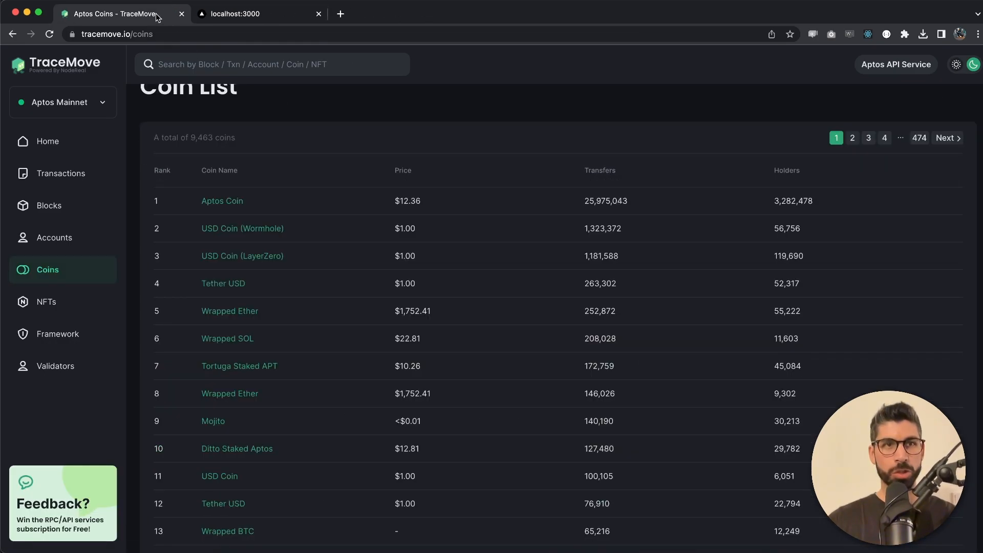
pyautogui.scroll(-3)
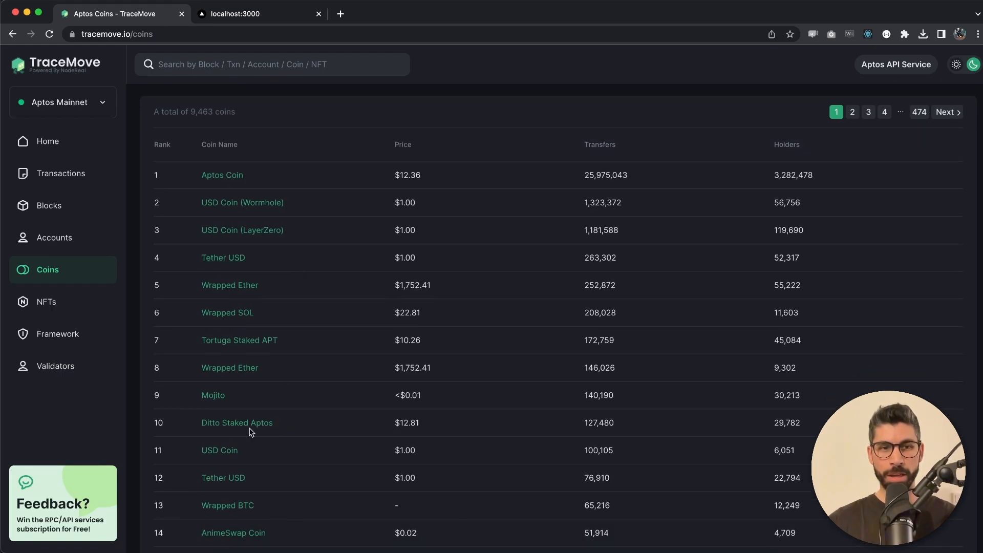
pyautogui.click(237, 422)
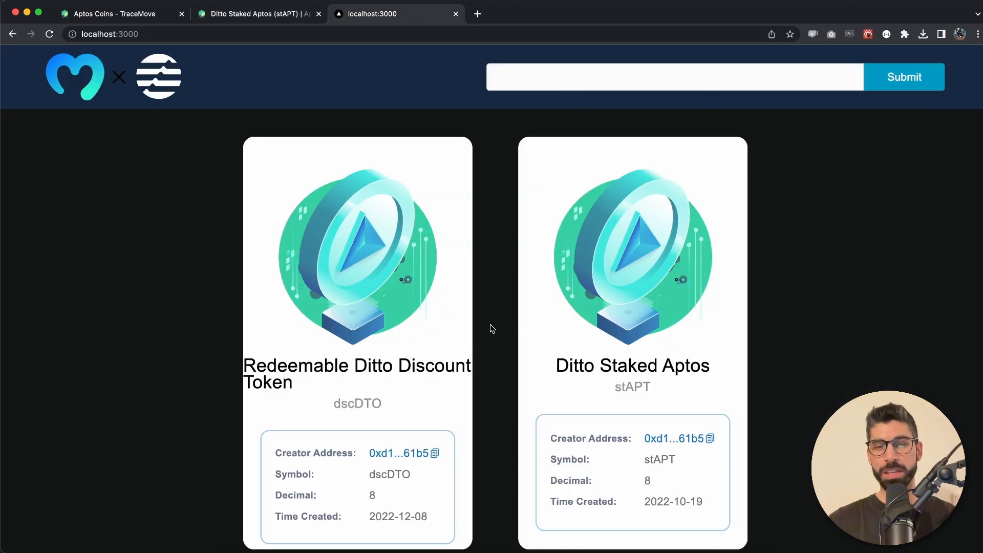
# Scroll through the Ditto creator's coin cards on localhost:3000.
pyautogui.scroll(-3)
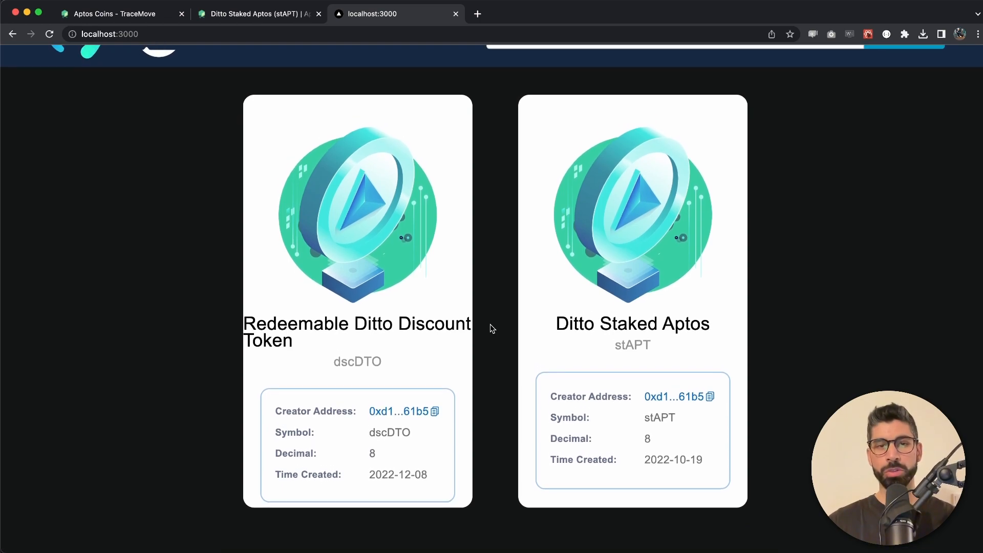
pyautogui.scroll(-3)
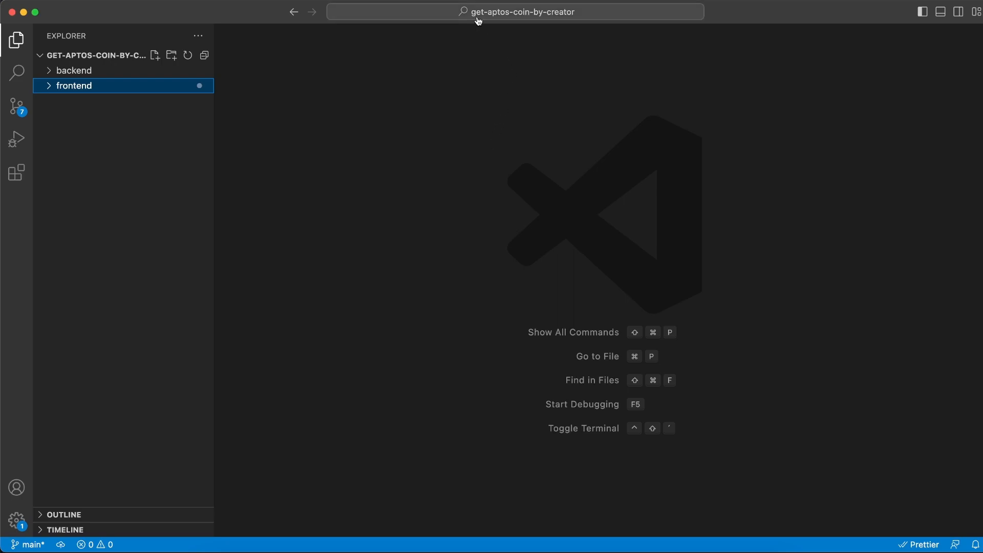
pyautogui.moveTo(578, 30)
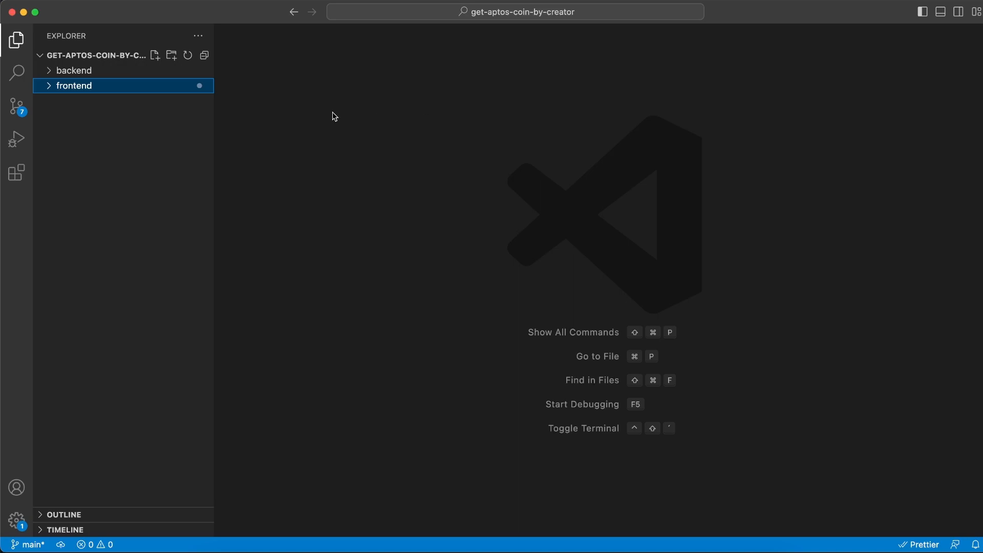
# Open backend/package.json to show the cors, dotenv, express and node-fetch dependencies.
pyautogui.click(73, 70)
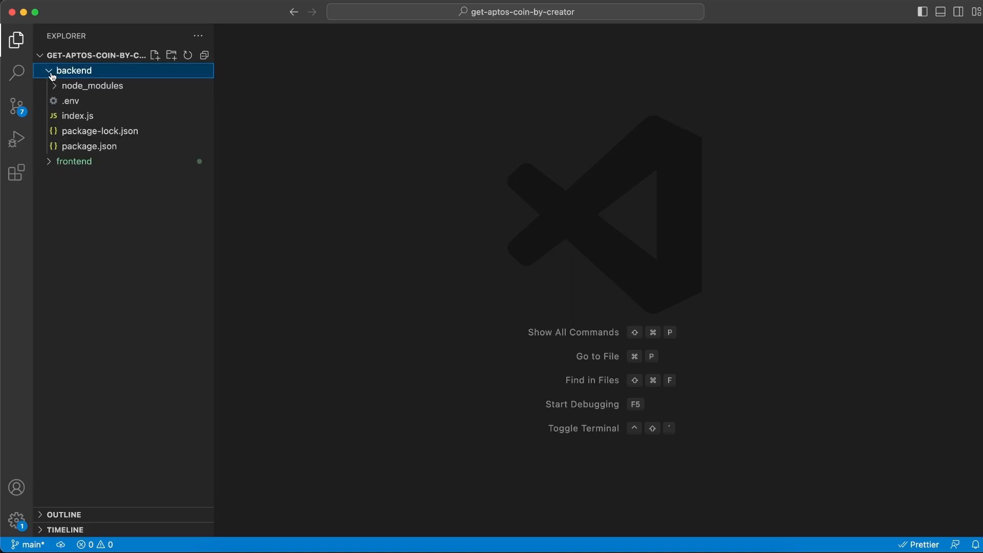
pyautogui.click(89, 146)
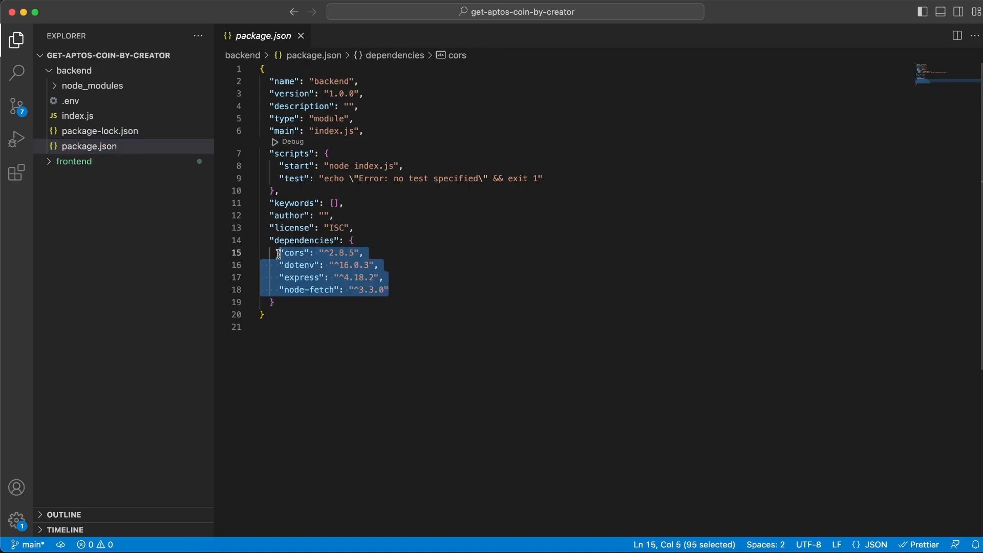
pyautogui.moveTo(93, 105)
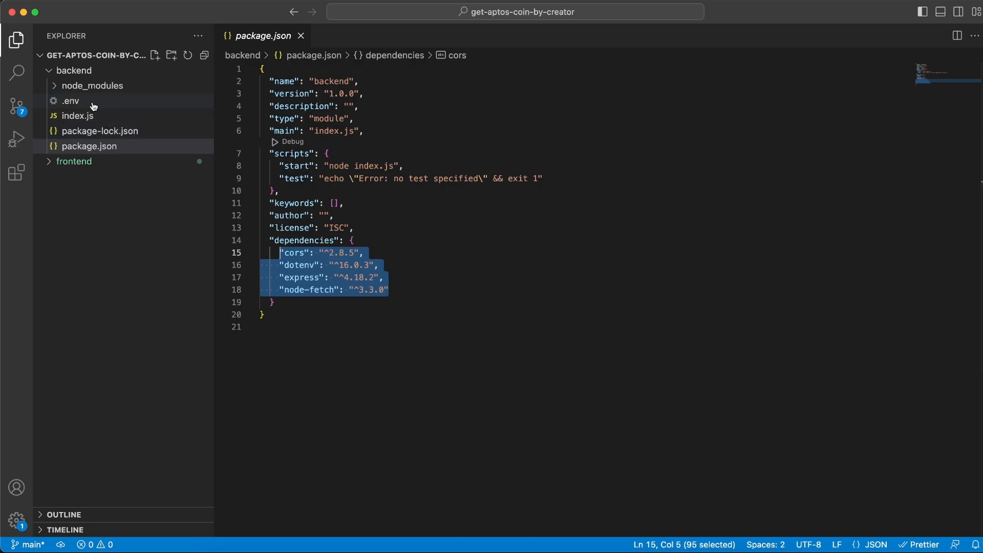
pyautogui.moveTo(89, 102)
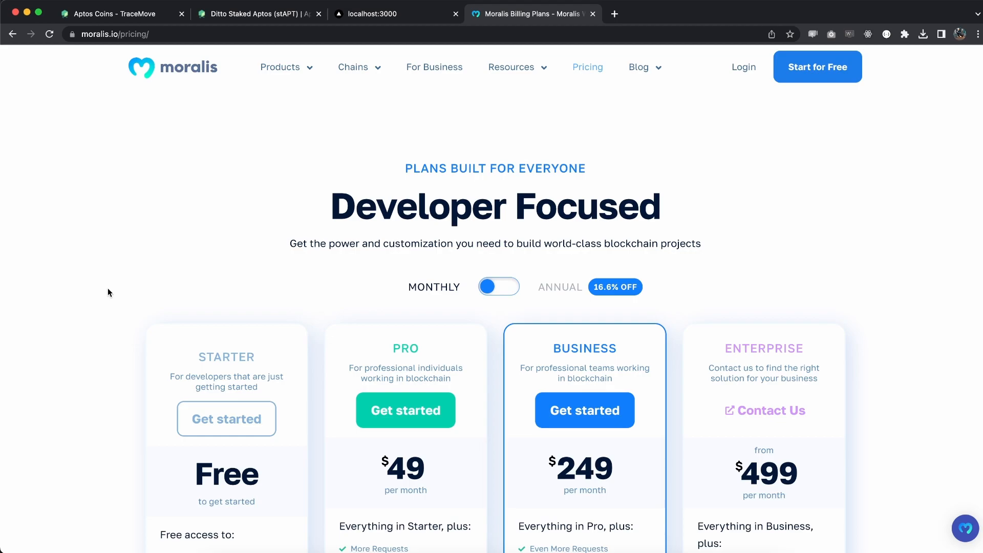
# Browse the Moralis pricing plans, then open the Web3 APIs page holding the API key.
pyautogui.scroll(-3)
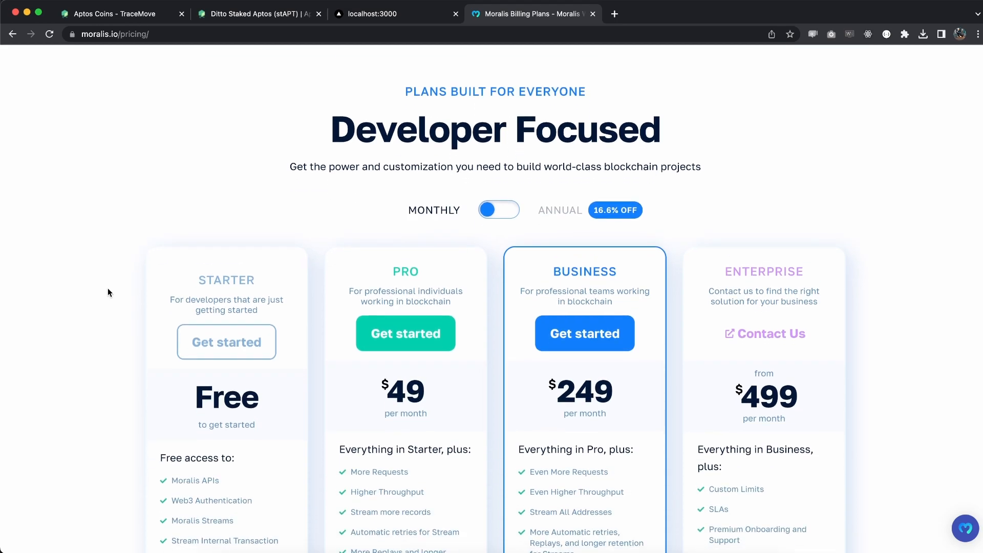
pyautogui.scroll(-3)
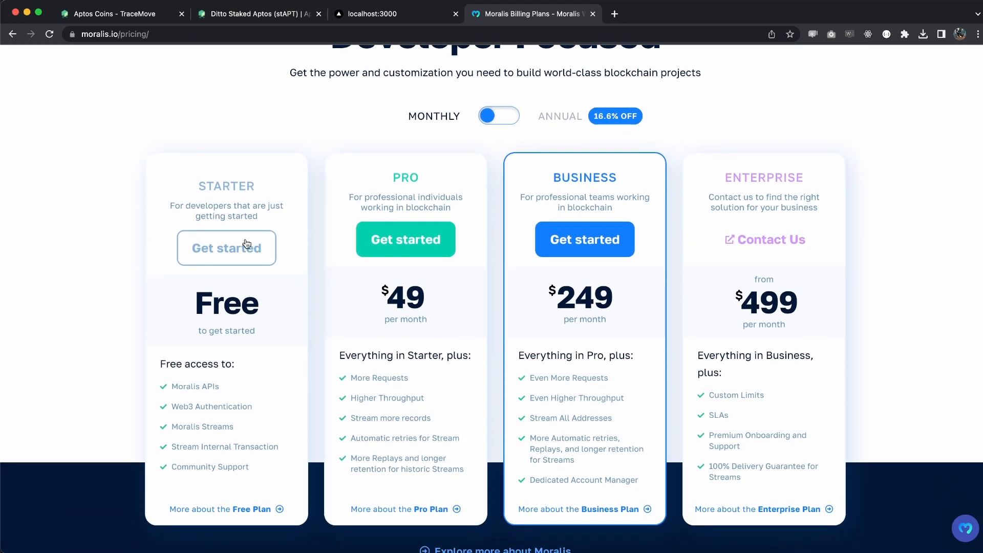
pyautogui.moveTo(103, 260)
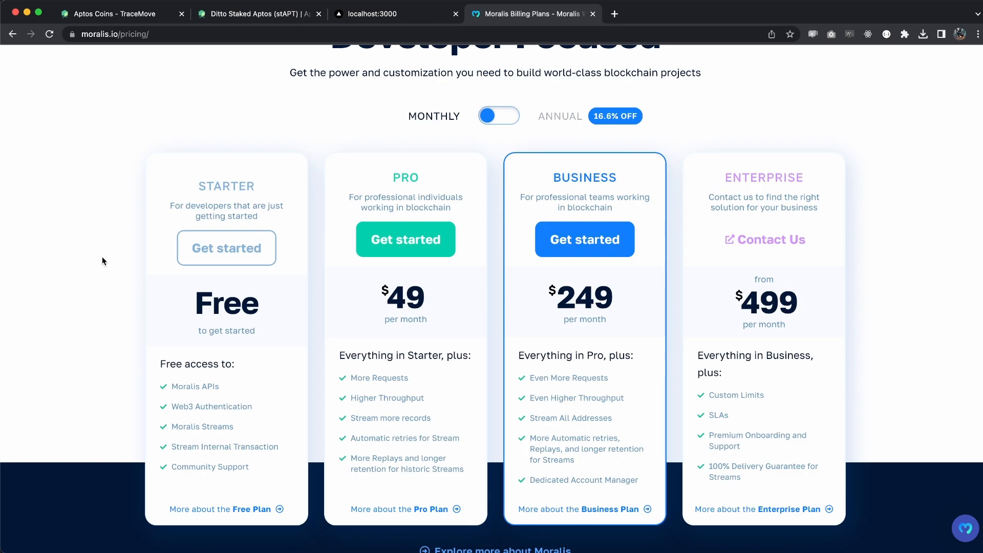
pyautogui.scroll(-3)
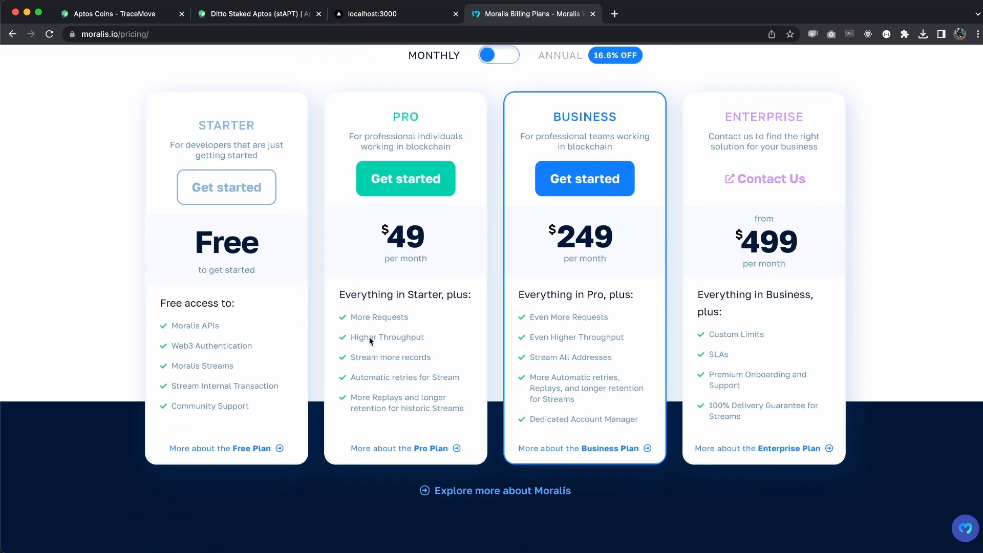
pyautogui.scroll(-3)
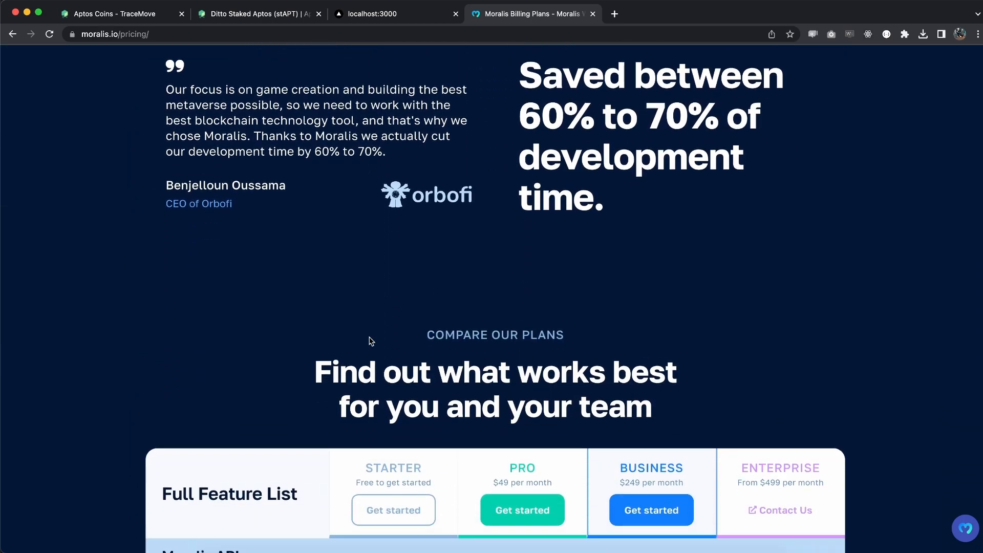
pyautogui.scroll(-3)
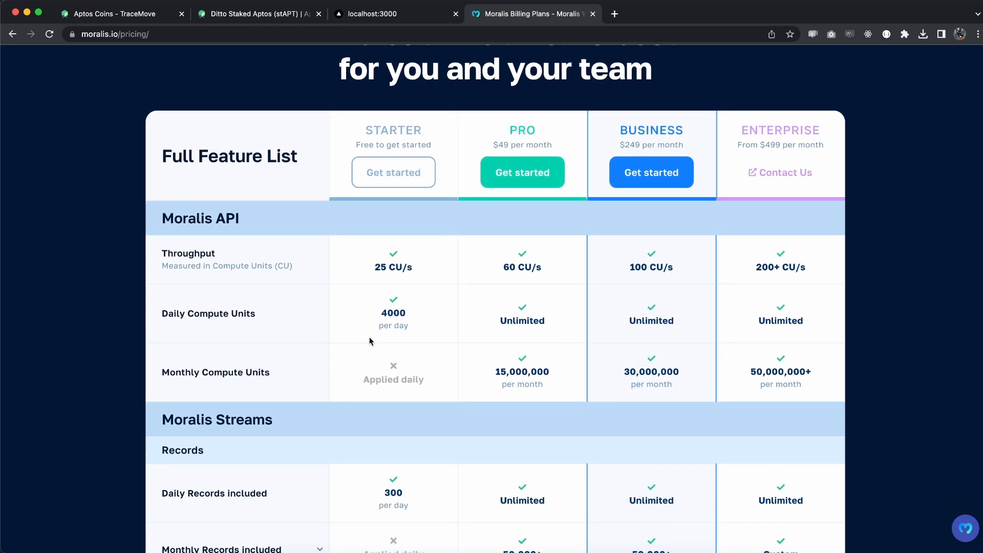
pyautogui.scroll(-3)
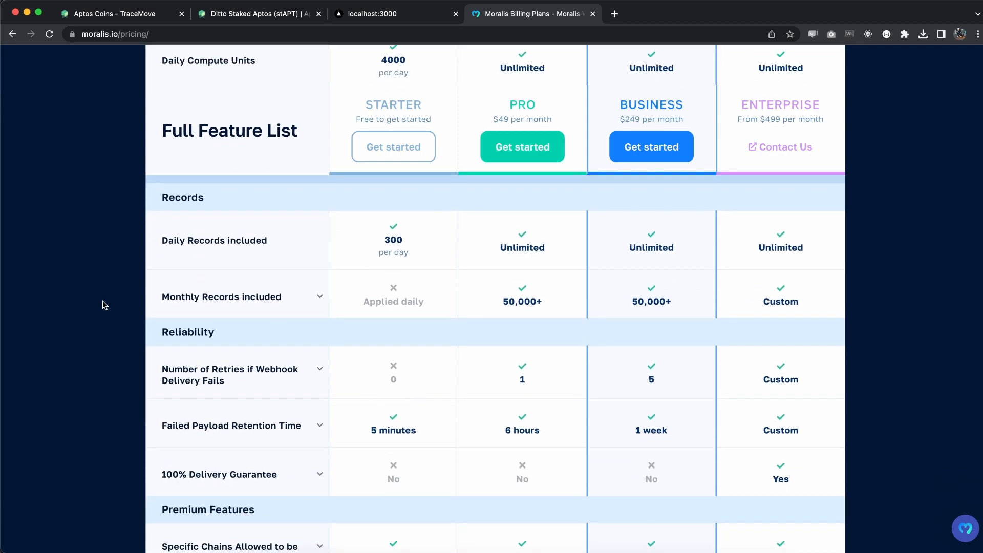
pyautogui.scroll(-3)
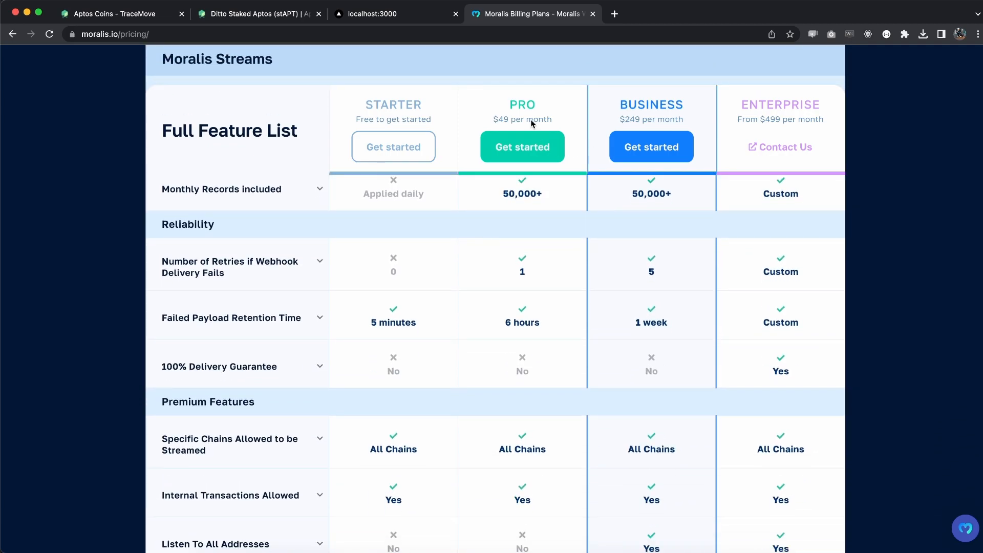
pyautogui.moveTo(574, 122)
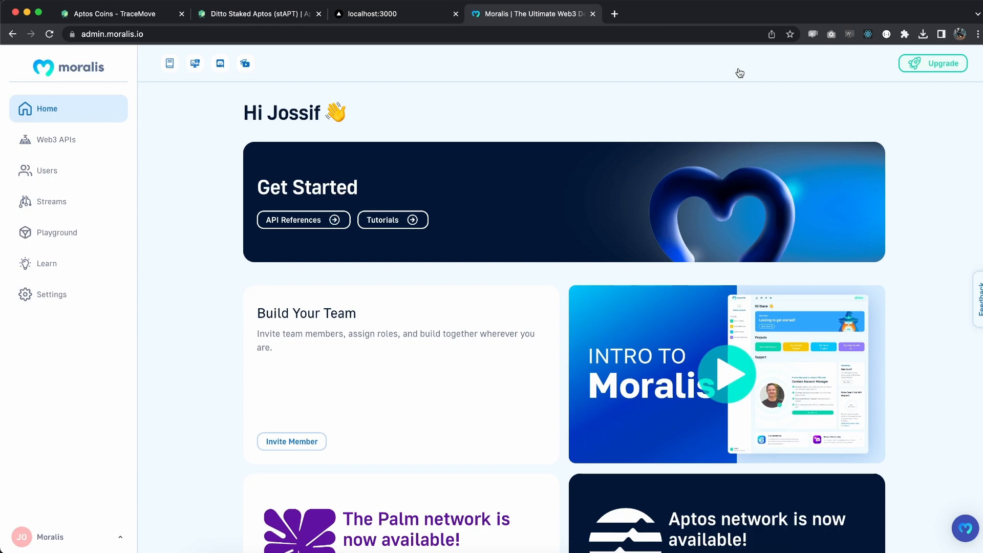
pyautogui.click(55, 139)
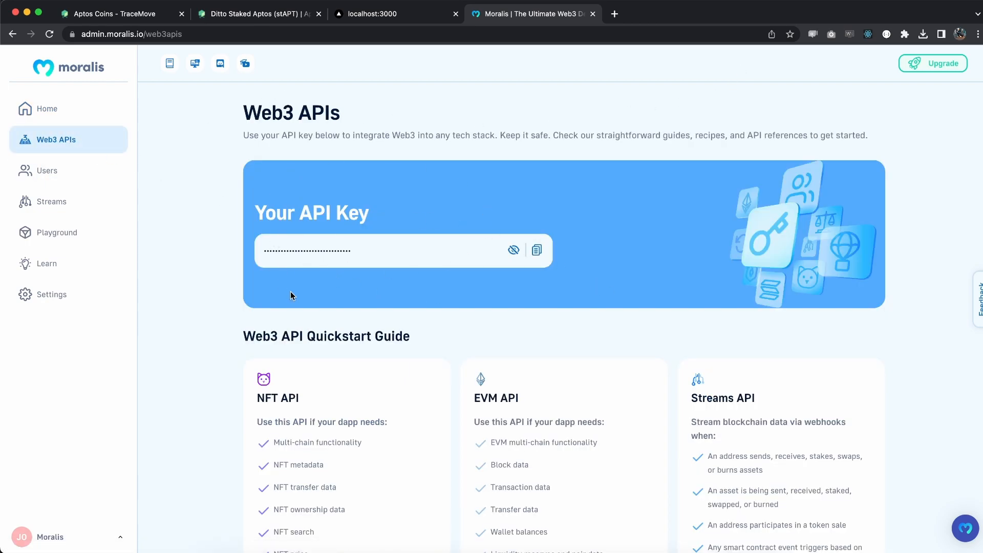
pyautogui.moveTo(282, 295)
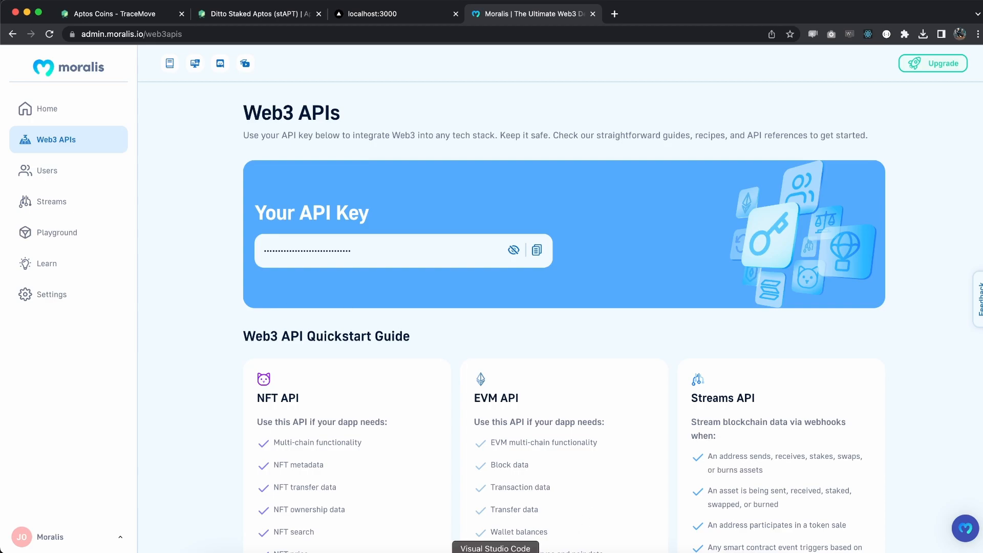
# Open backend/index.js and highlight the line reading the Moralis API key.
pyautogui.click(494, 547)
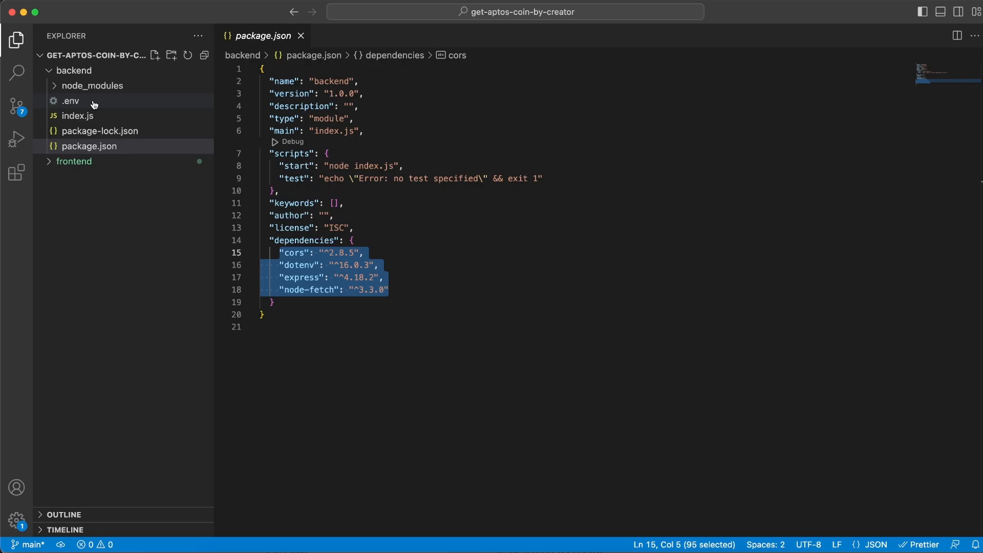
pyautogui.moveTo(71, 101)
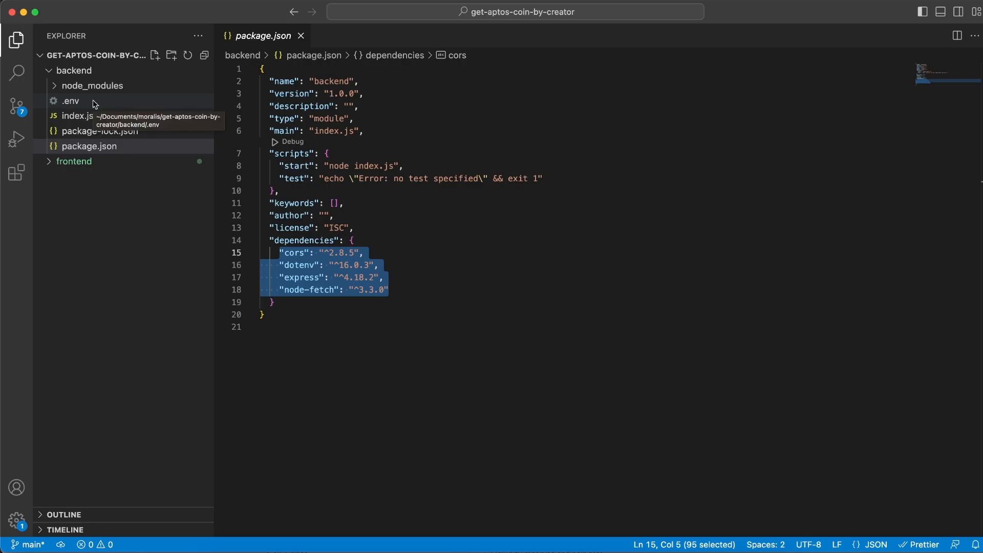
pyautogui.click(77, 115)
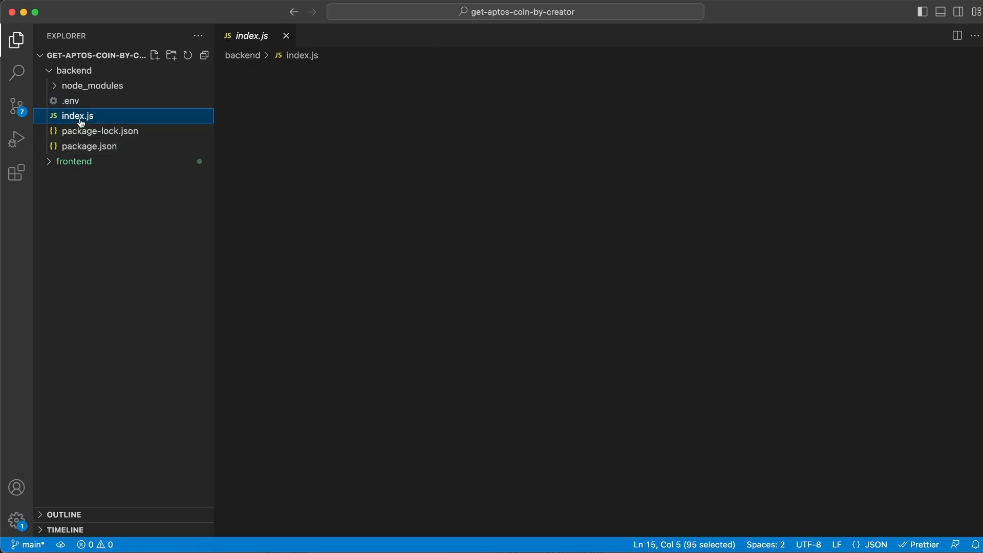
pyautogui.click(78, 115)
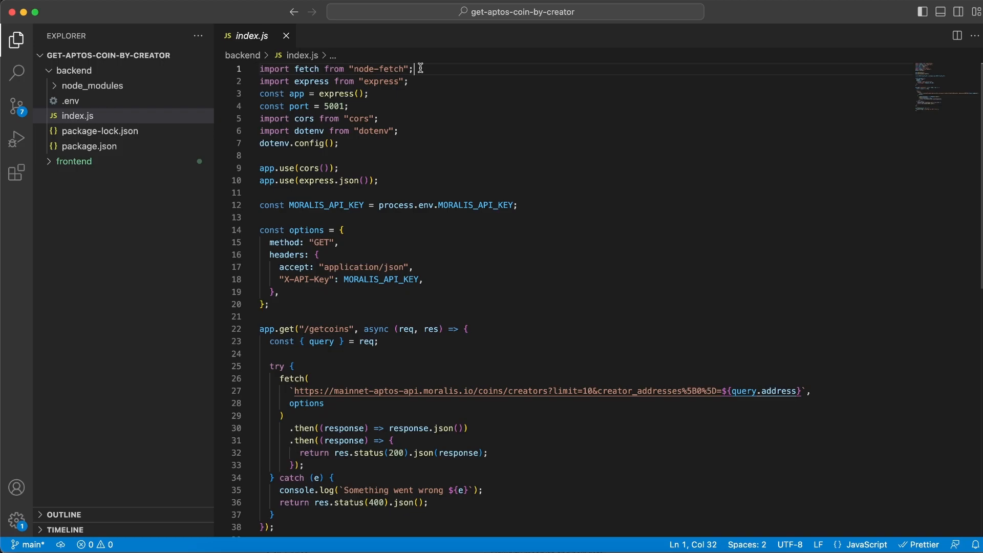
pyautogui.doubleClick(335, 106)
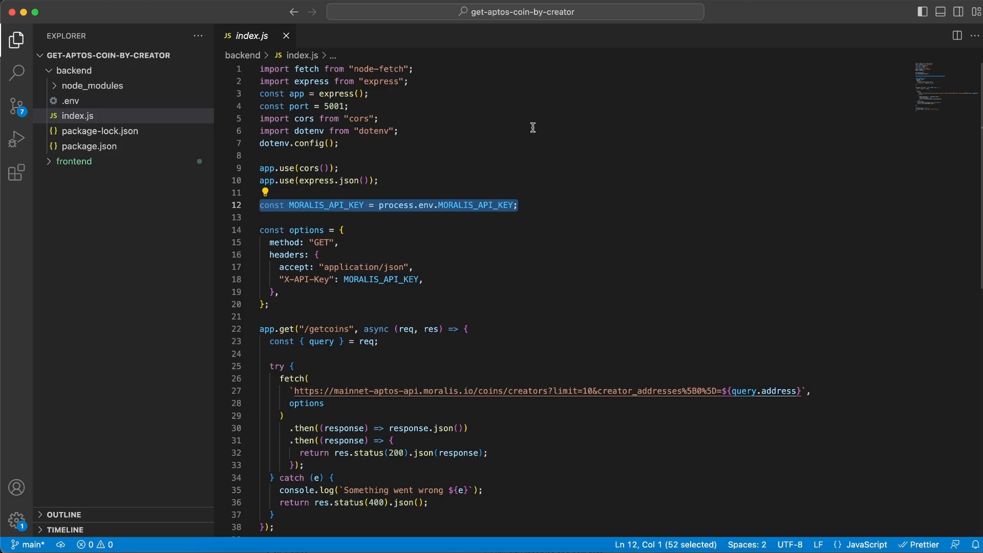
pyautogui.moveTo(492, 206)
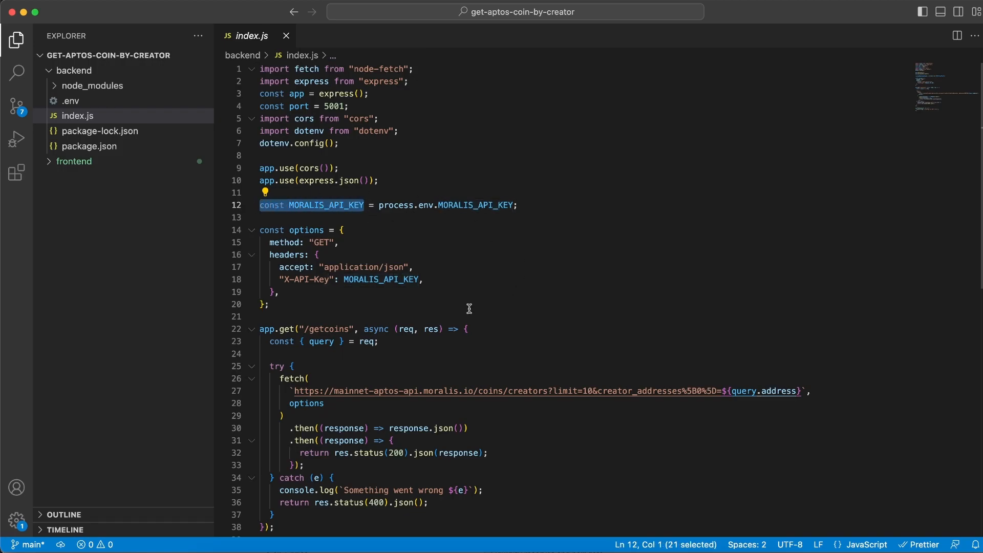
# Highlight the Listening for API Calls log, the /getcoins route path and the catch-block error log.
pyautogui.scroll(-3)
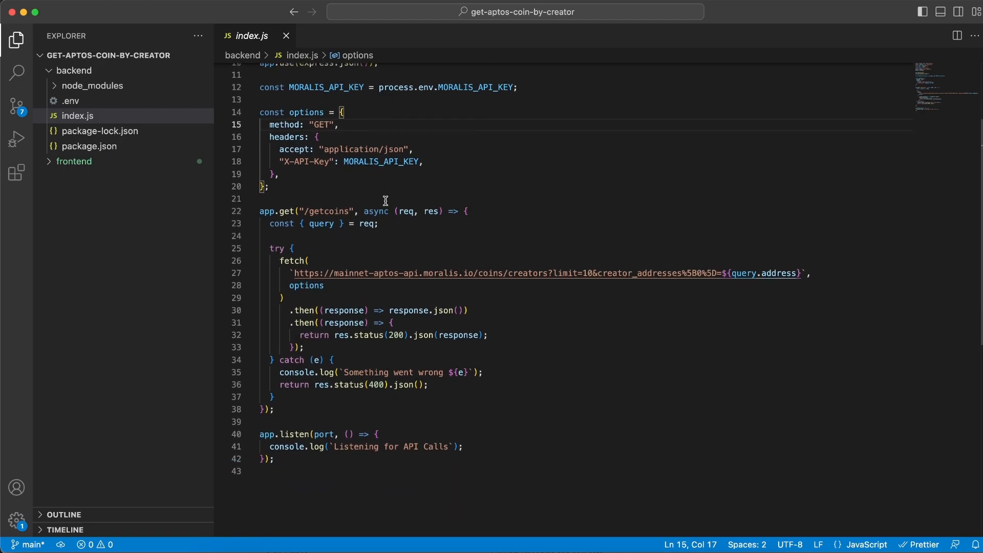
pyautogui.scroll(-3)
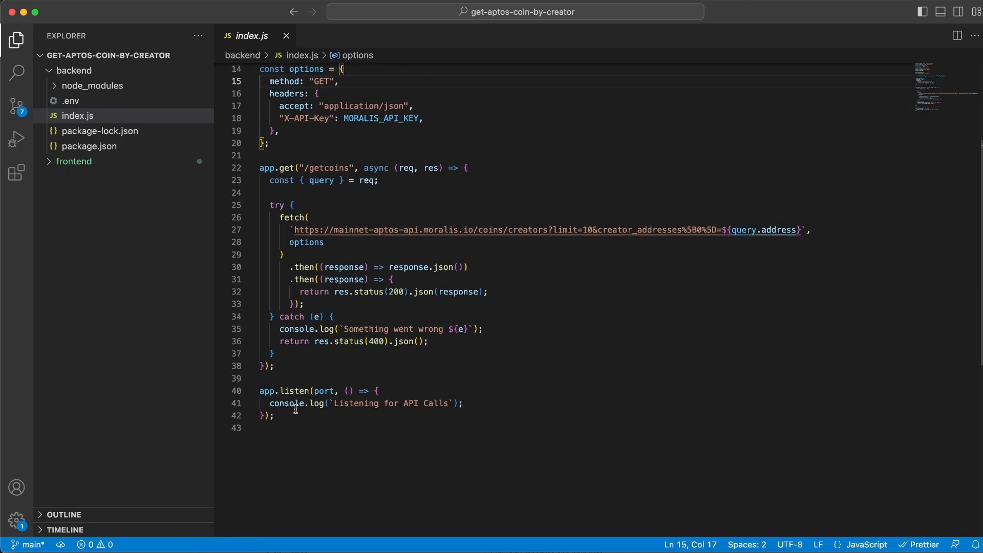
pyautogui.doubleClick(323, 390)
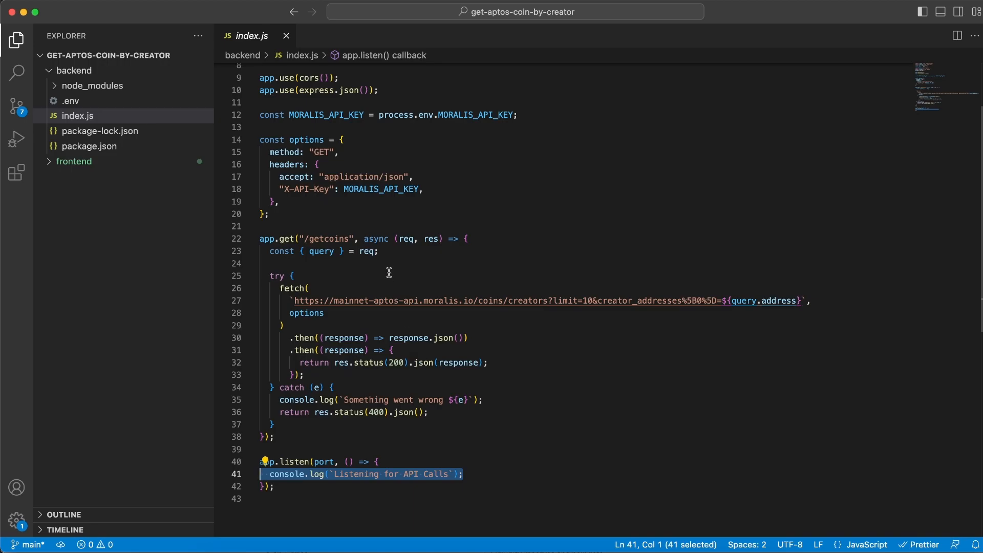
pyautogui.doubleClick(326, 240)
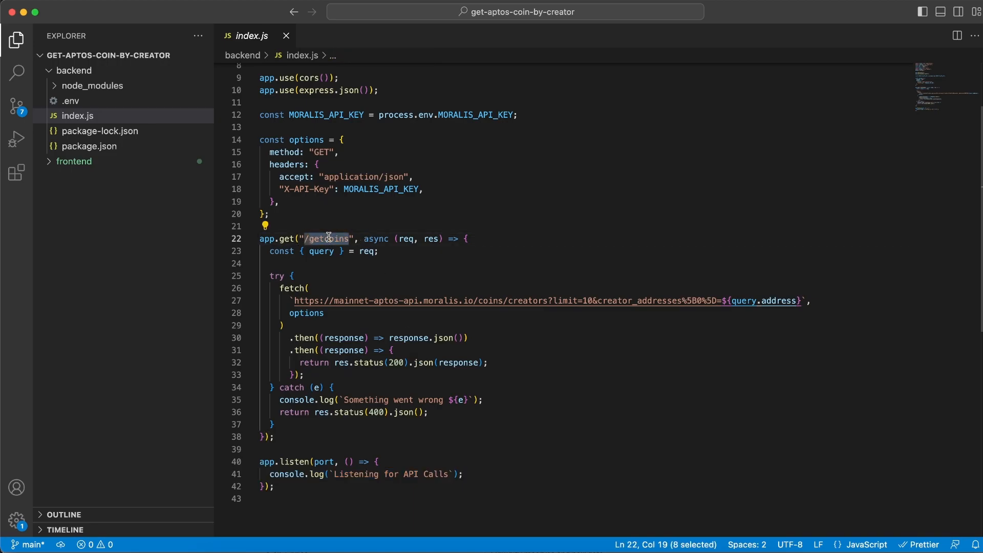
pyautogui.moveTo(351, 301)
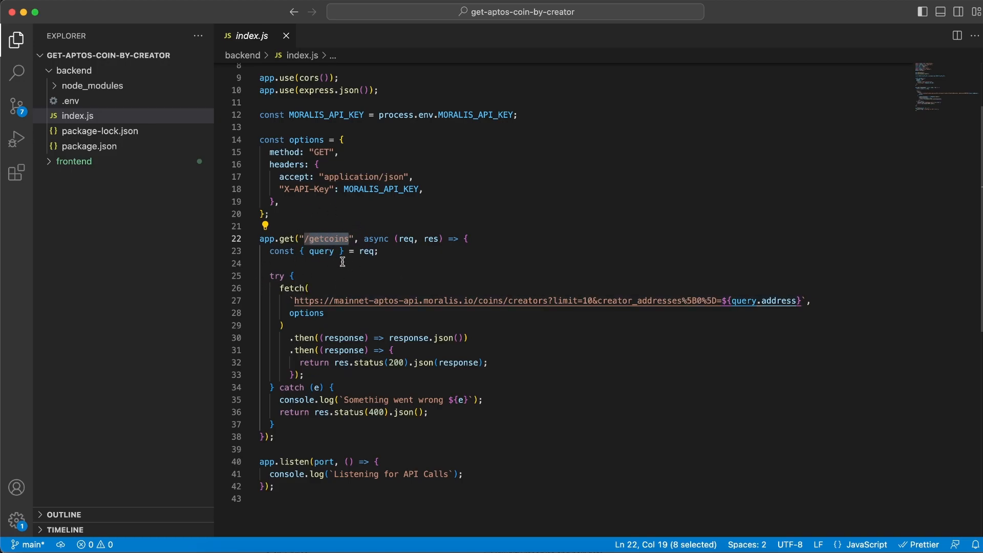
pyautogui.moveTo(289, 309)
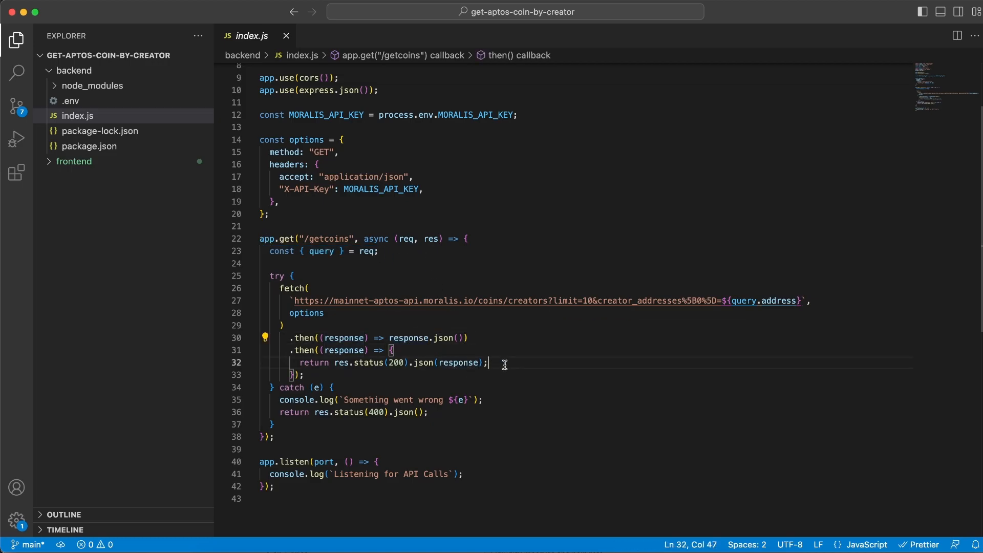
pyautogui.moveTo(489, 363); pyautogui.dragTo(287, 363)
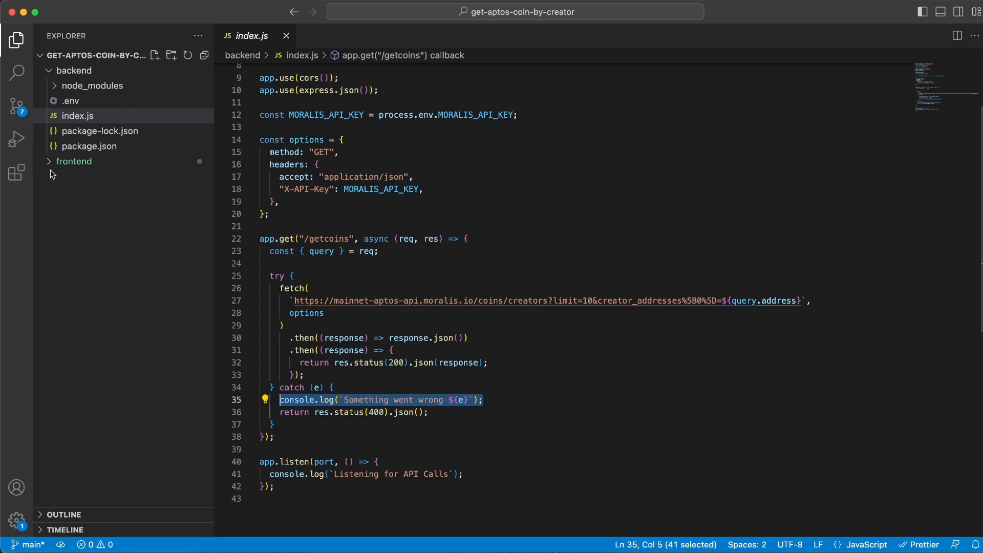
# Open frontend/package.json, highlight the web3uikit and axios dependencies, and expand the pages folder.
pyautogui.click(74, 70)
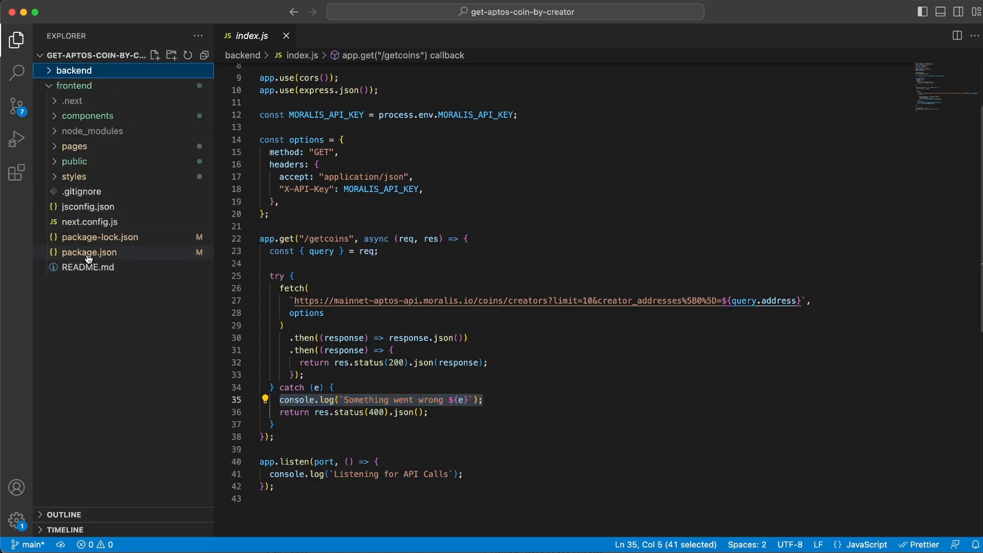
pyautogui.click(90, 252)
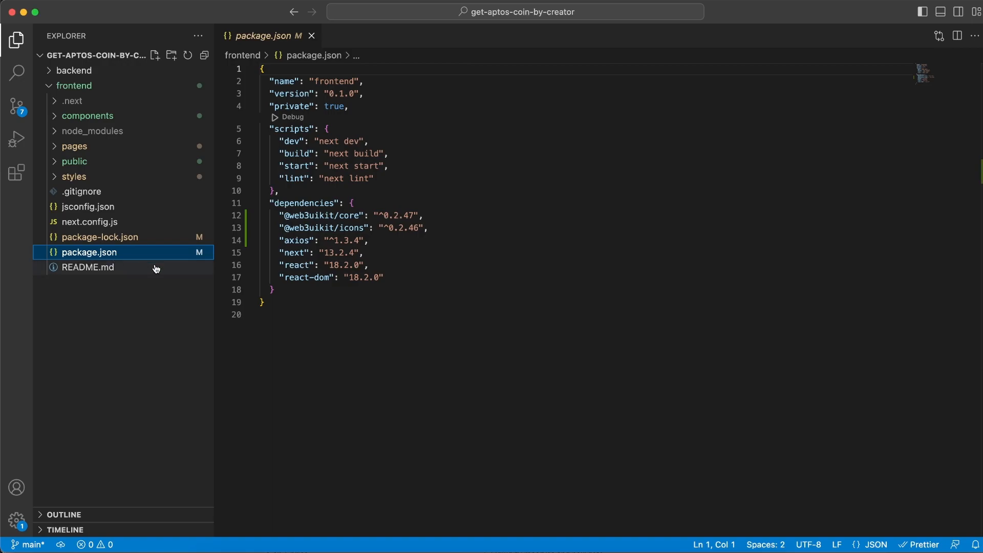
pyautogui.moveTo(276, 215); pyautogui.dragTo(369, 240)
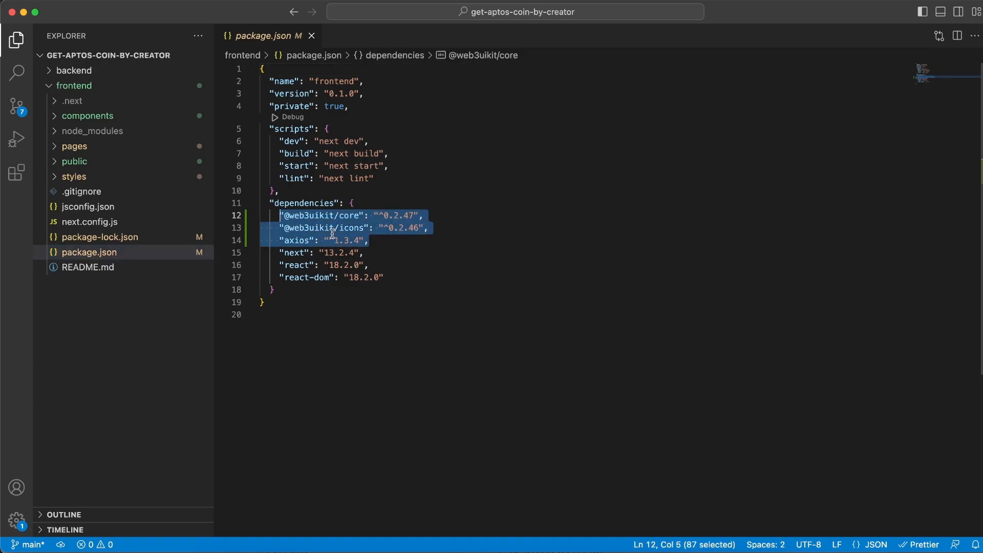
pyautogui.moveTo(316, 251)
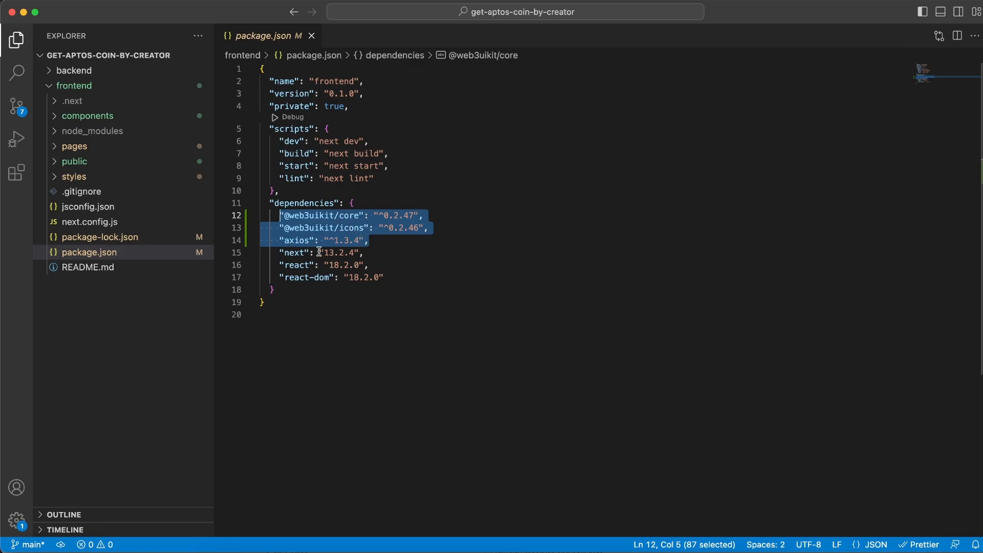
pyautogui.moveTo(418, 269)
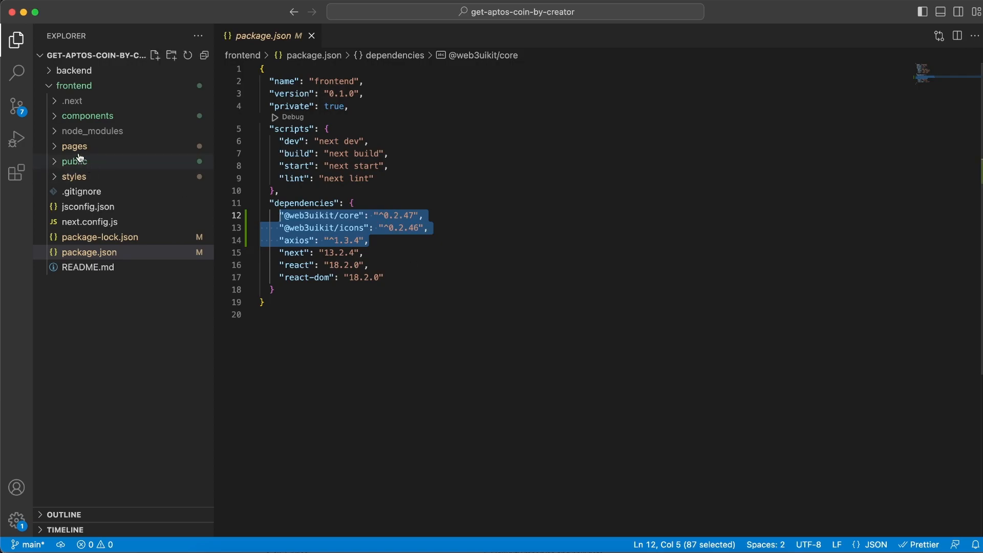
pyautogui.click(74, 146)
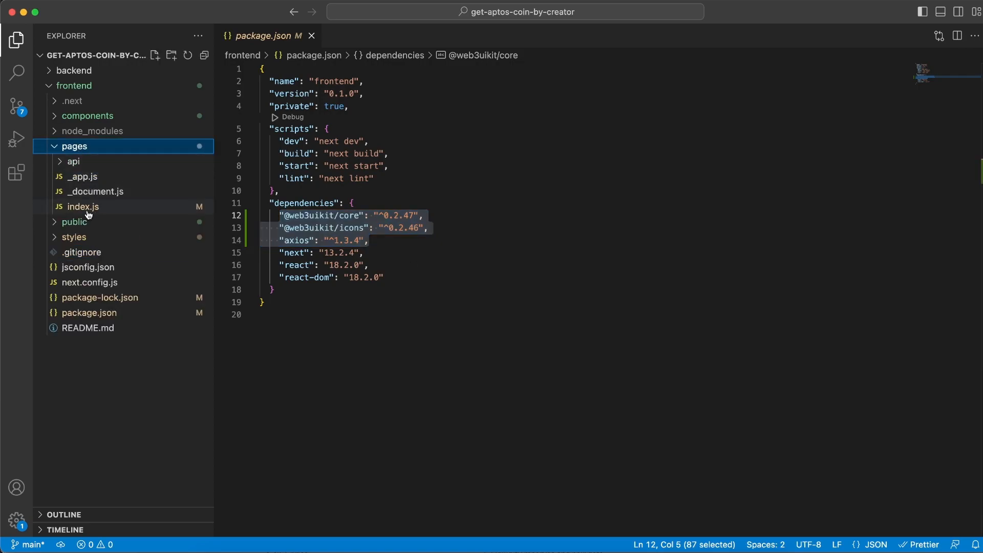
# Open pages/index.js, then the components/main.js Main component.
pyautogui.click(82, 207)
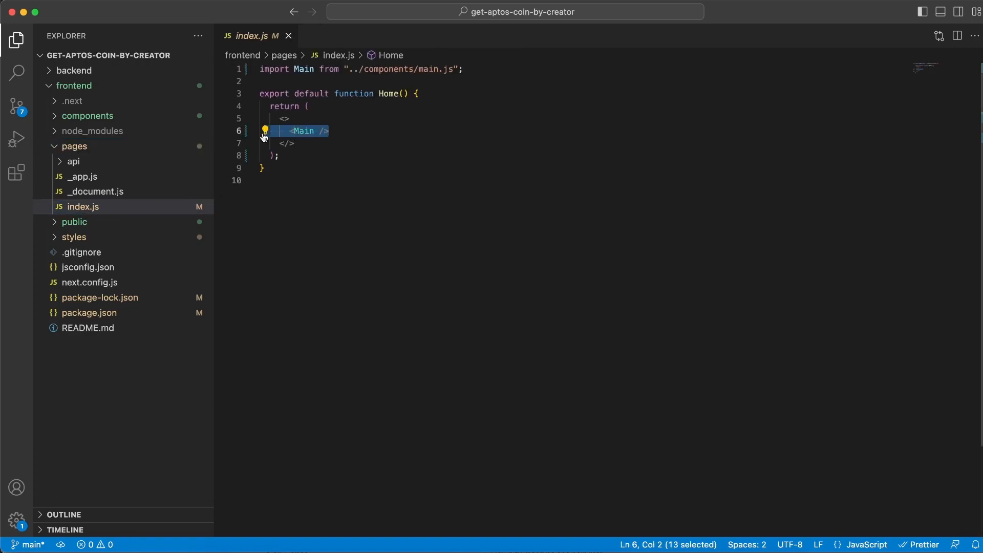
pyautogui.click(87, 115)
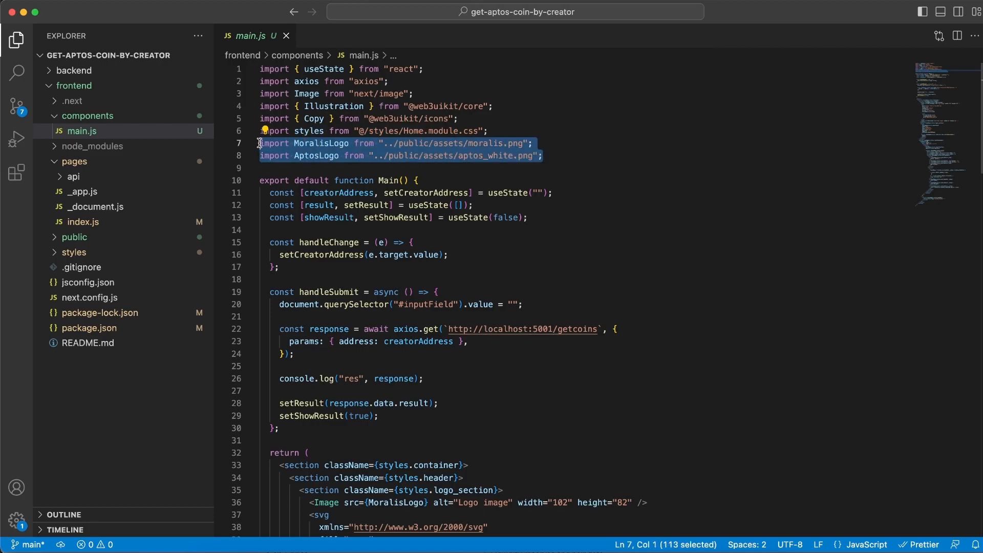
pyautogui.click(488, 131)
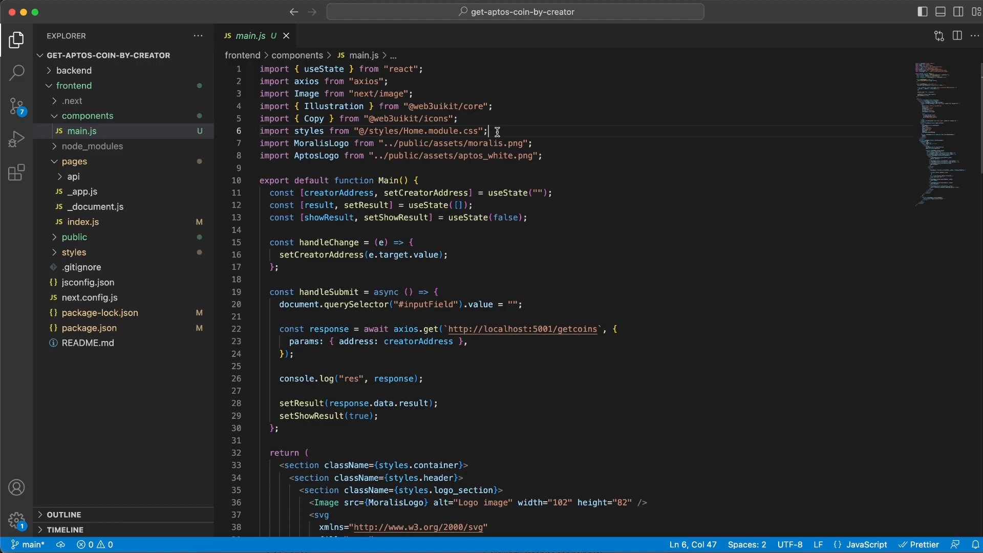
pyautogui.scroll(-3)
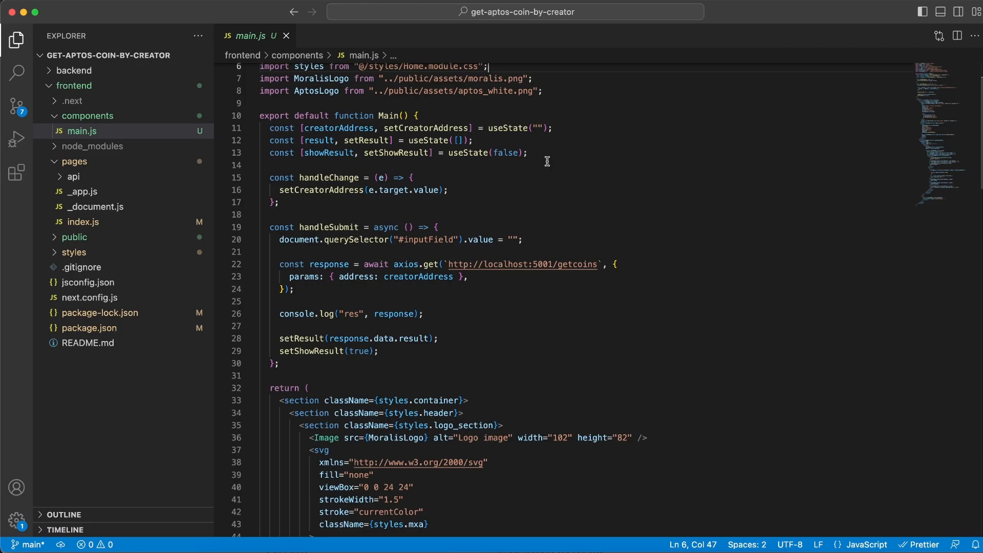
pyautogui.moveTo(266, 128); pyautogui.dragTo(528, 152)
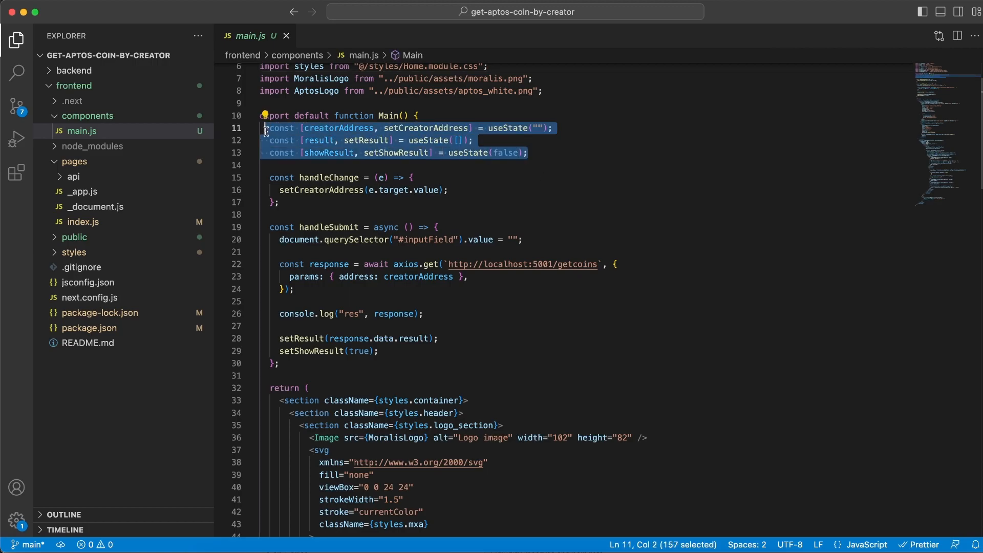
pyautogui.click(344, 128)
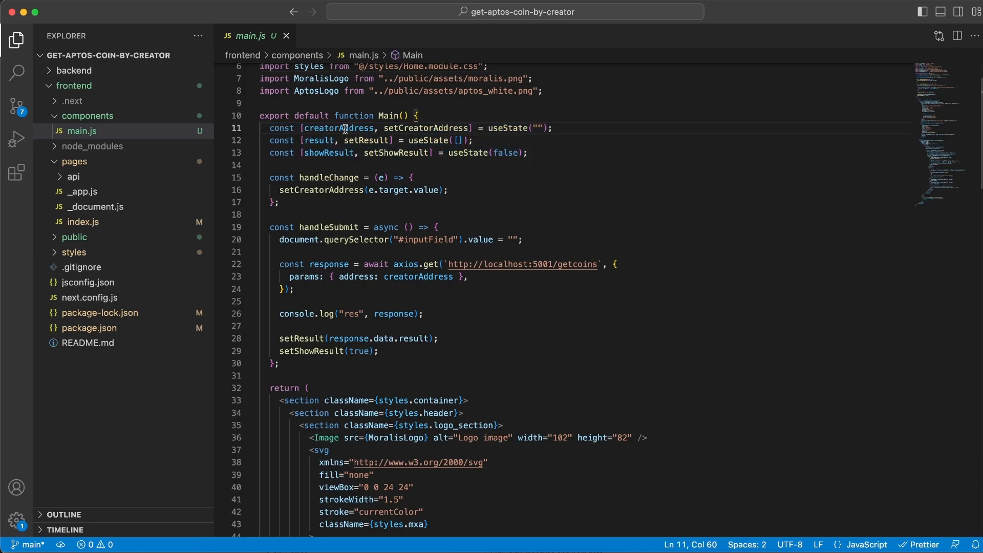
pyautogui.doubleClick(337, 128)
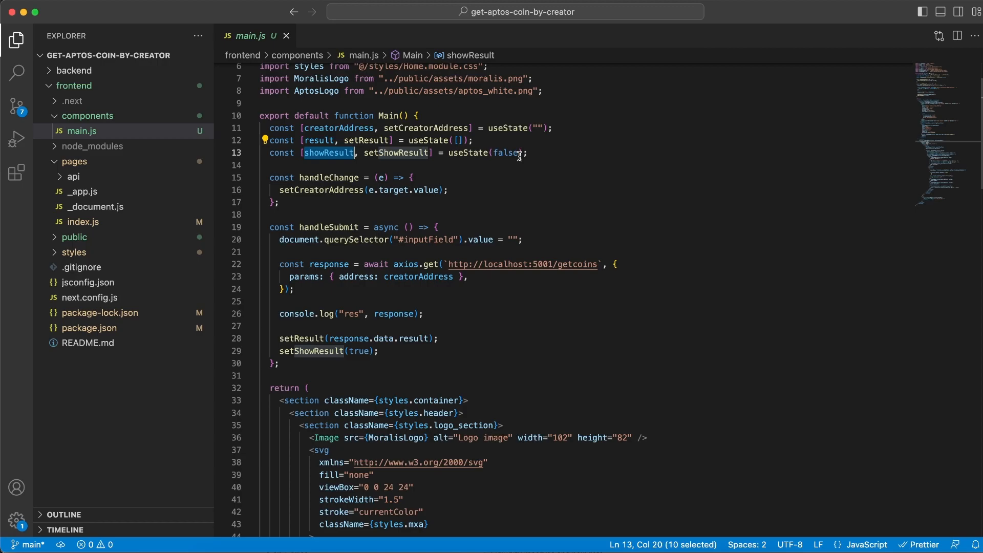
pyautogui.doubleClick(502, 154)
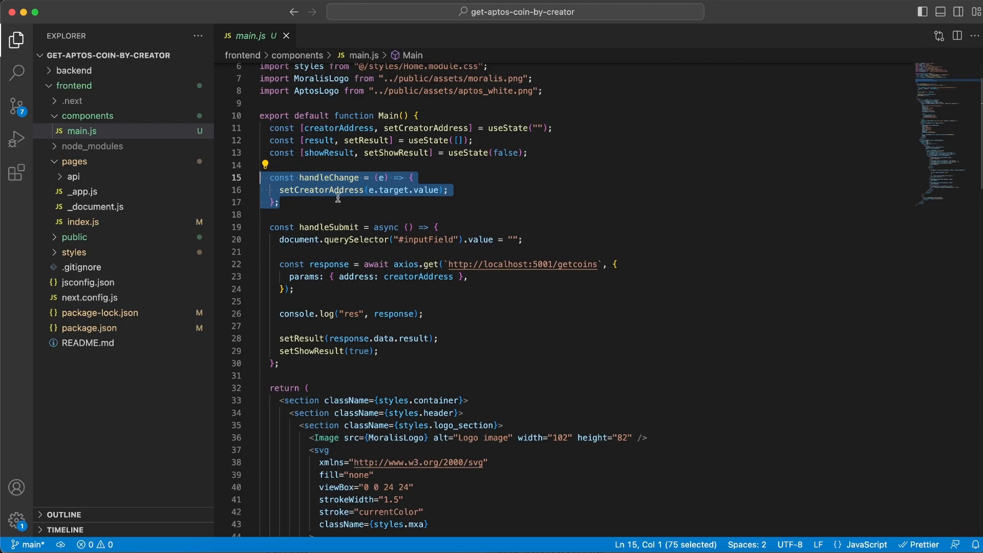
pyautogui.click(336, 201)
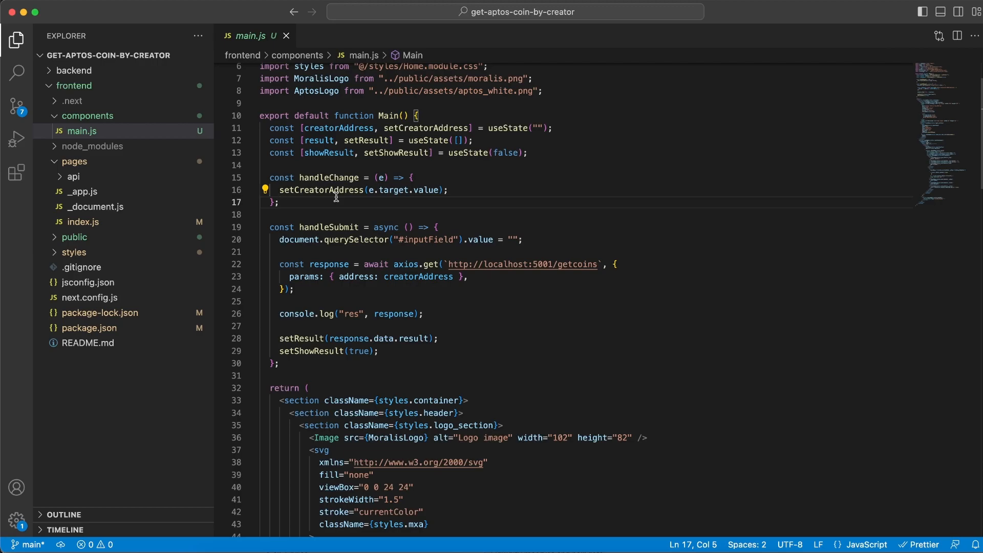
pyautogui.doubleClick(321, 190)
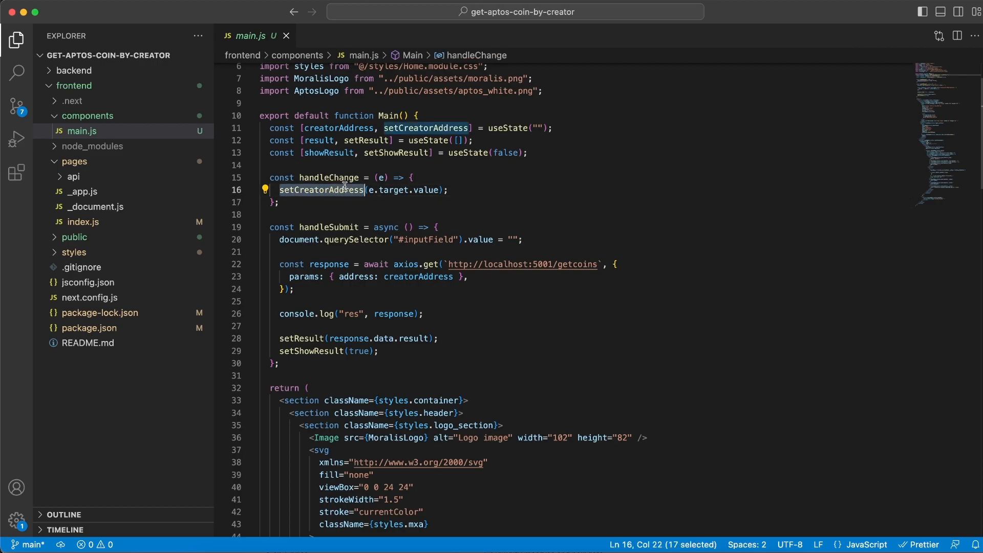
pyautogui.moveTo(355, 128)
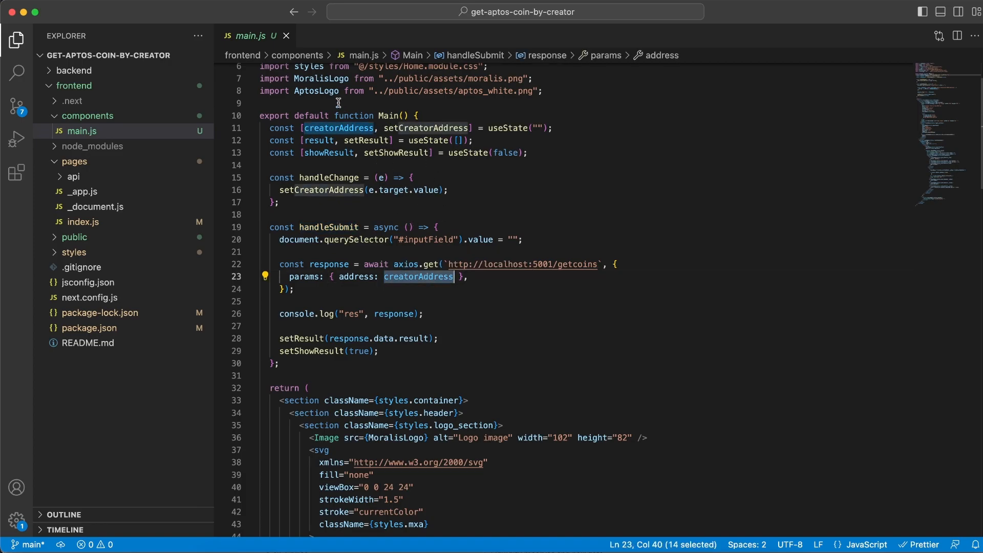
pyautogui.moveTo(343, 128)
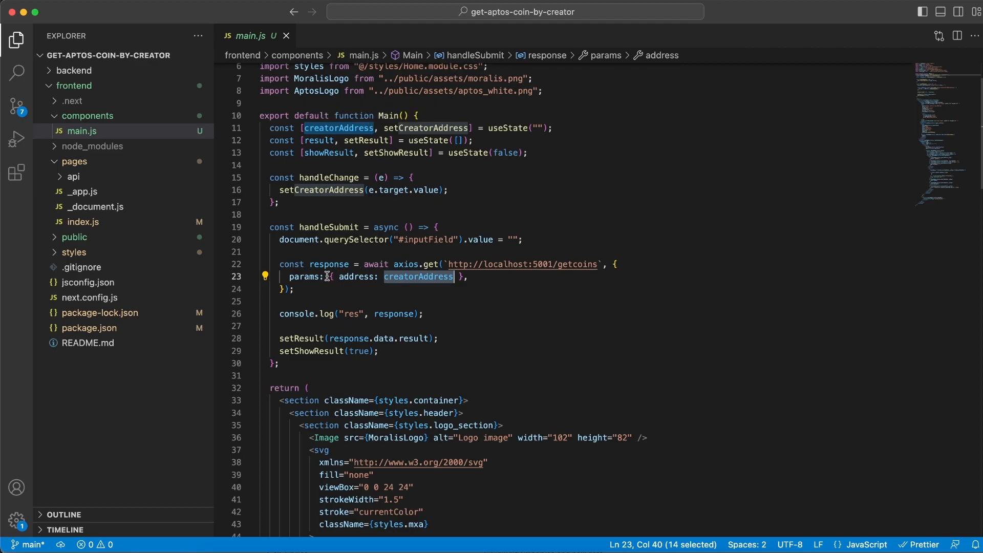
pyautogui.moveTo(534, 277)
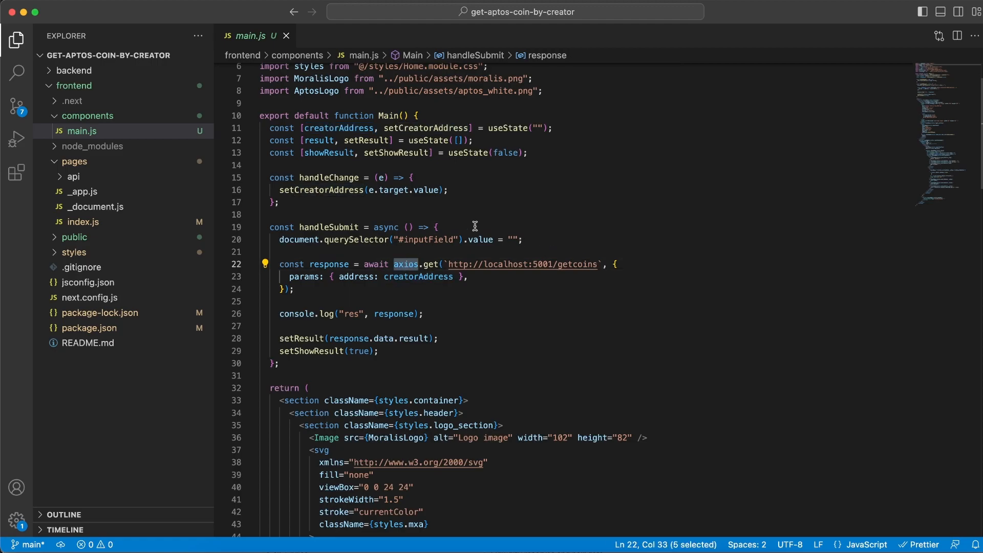
pyautogui.doubleClick(503, 264)
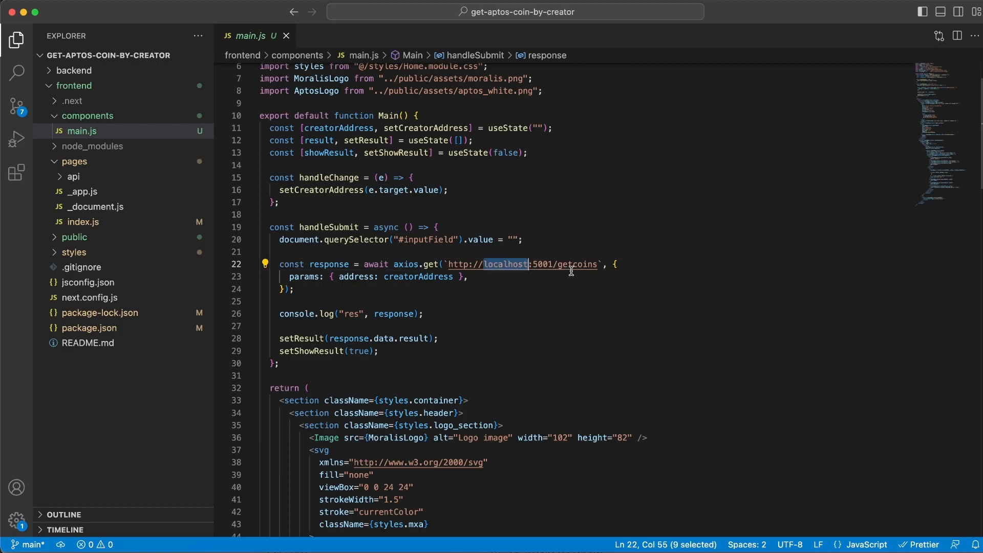
pyautogui.doubleClick(573, 264)
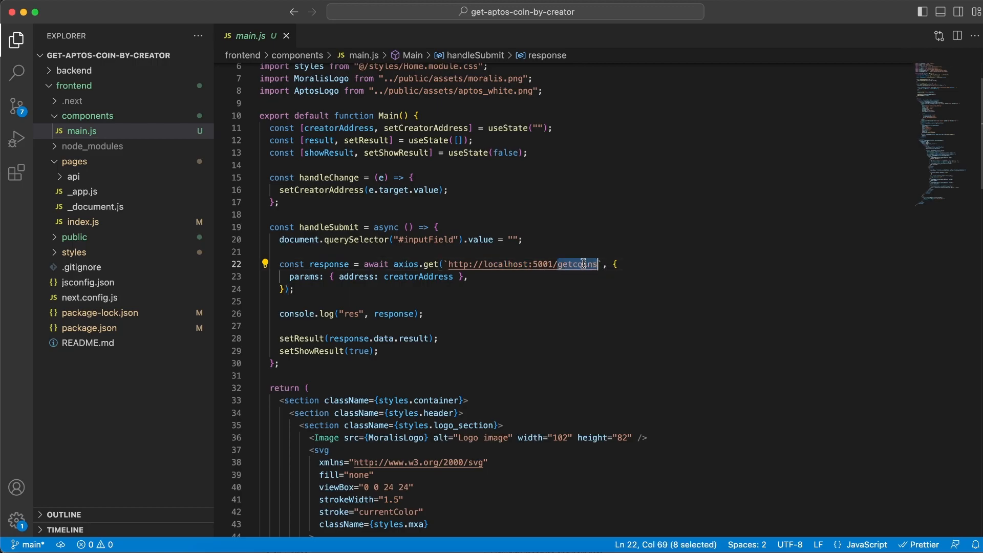
pyautogui.moveTo(560, 264)
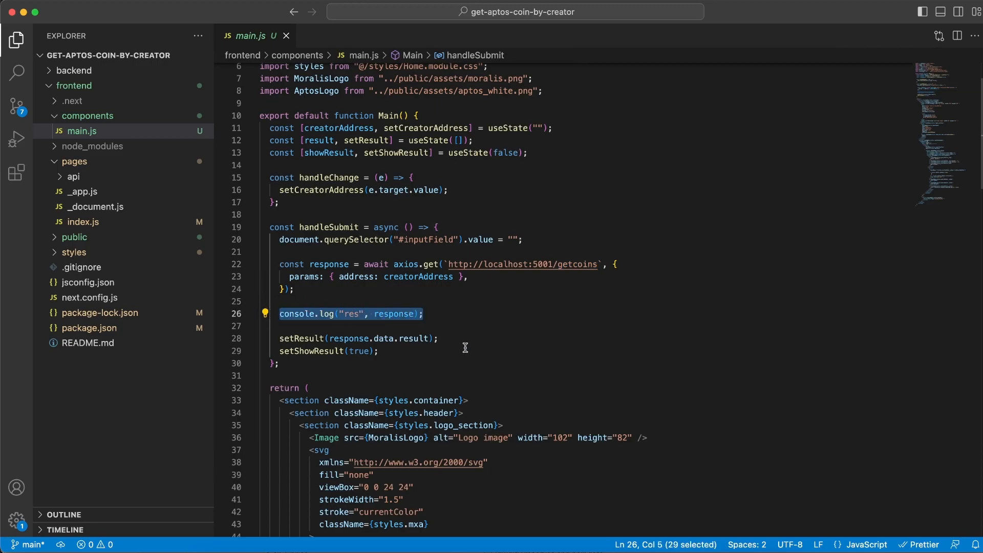
pyautogui.click(298, 338)
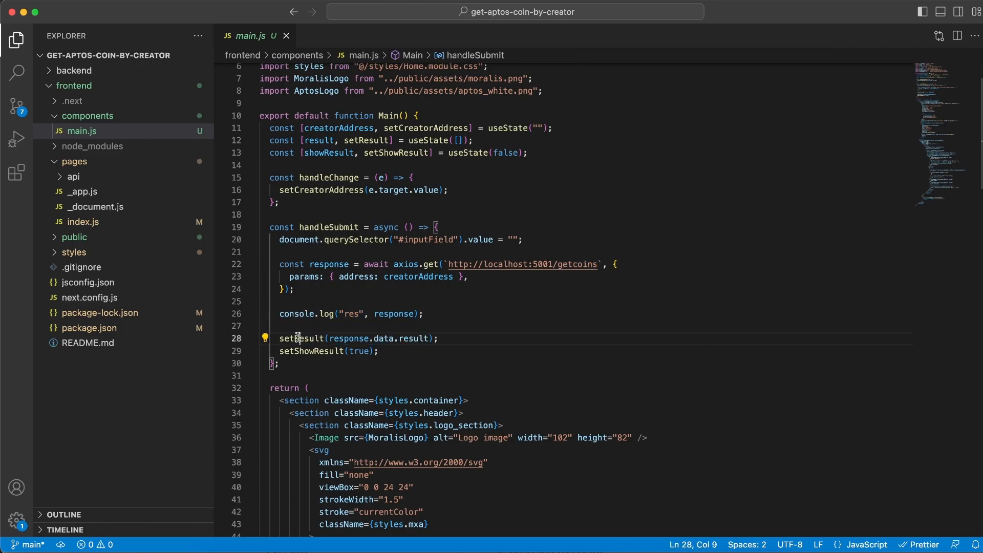
pyautogui.doubleClick(301, 338)
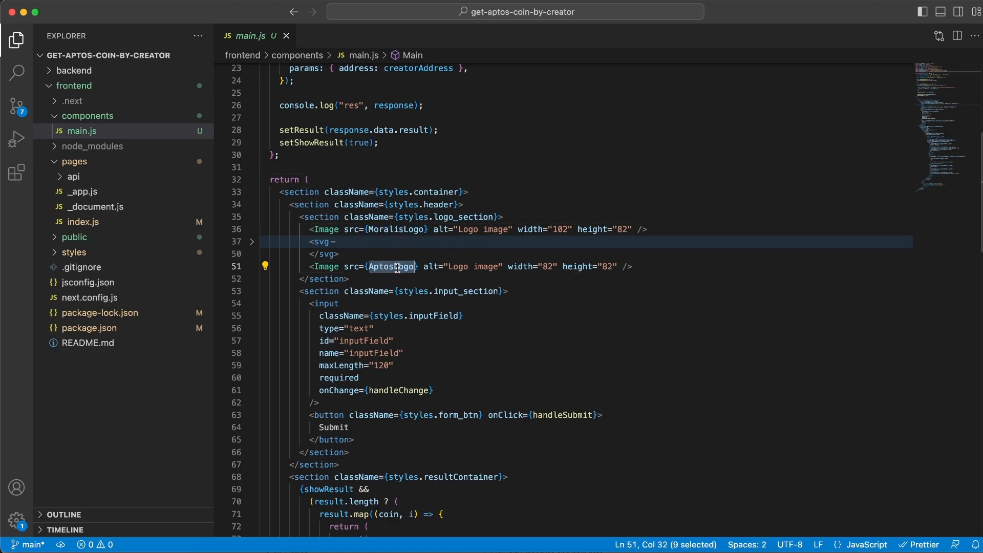
# Scroll main.js, highlighting handleSubmit, the showResult condition and the Illustration component.
pyautogui.scroll(-3)
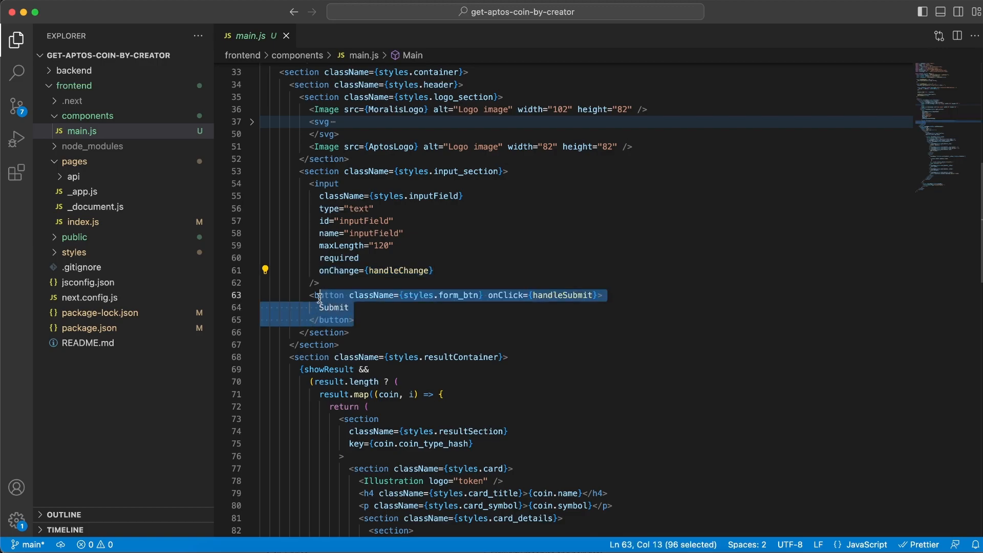
pyautogui.doubleClick(561, 295)
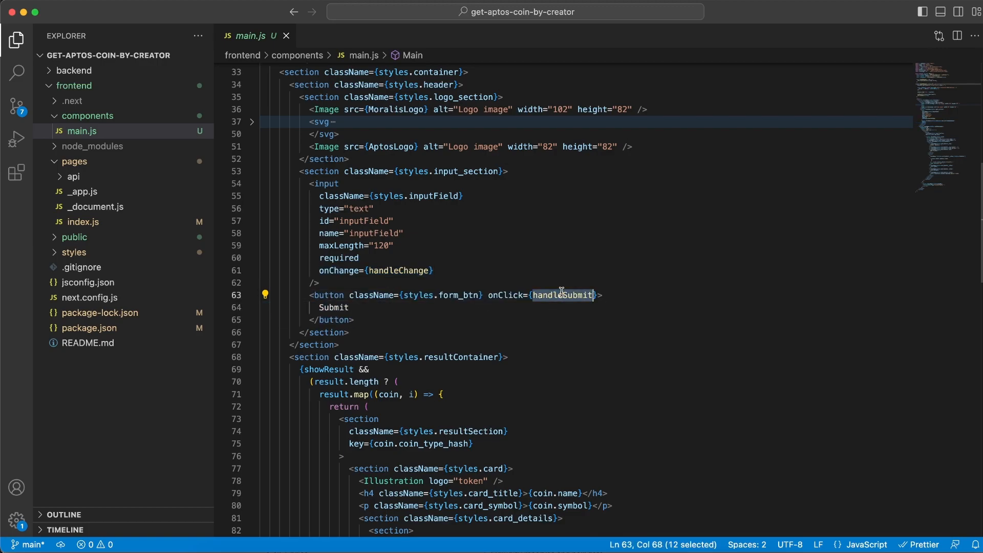
pyautogui.scroll(-3)
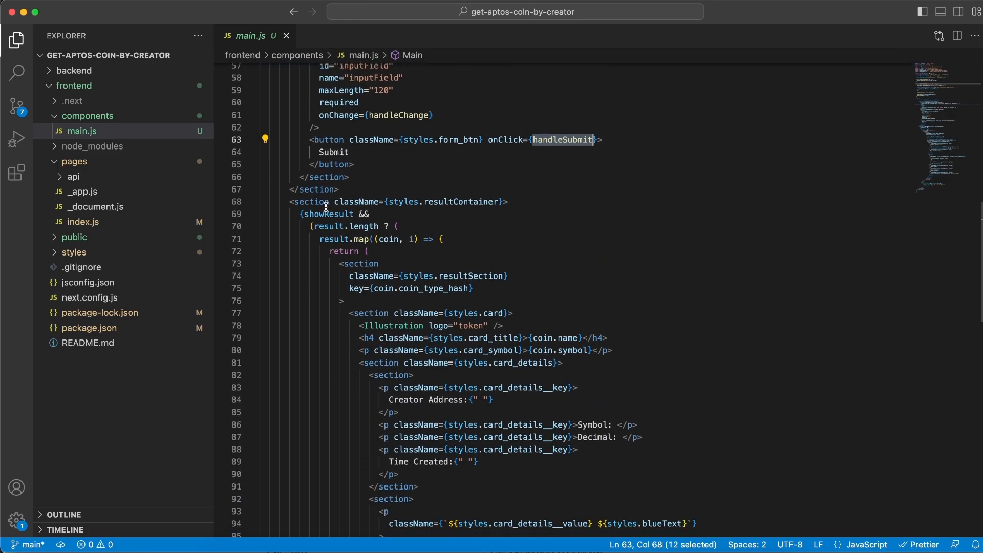
pyautogui.doubleClick(328, 214)
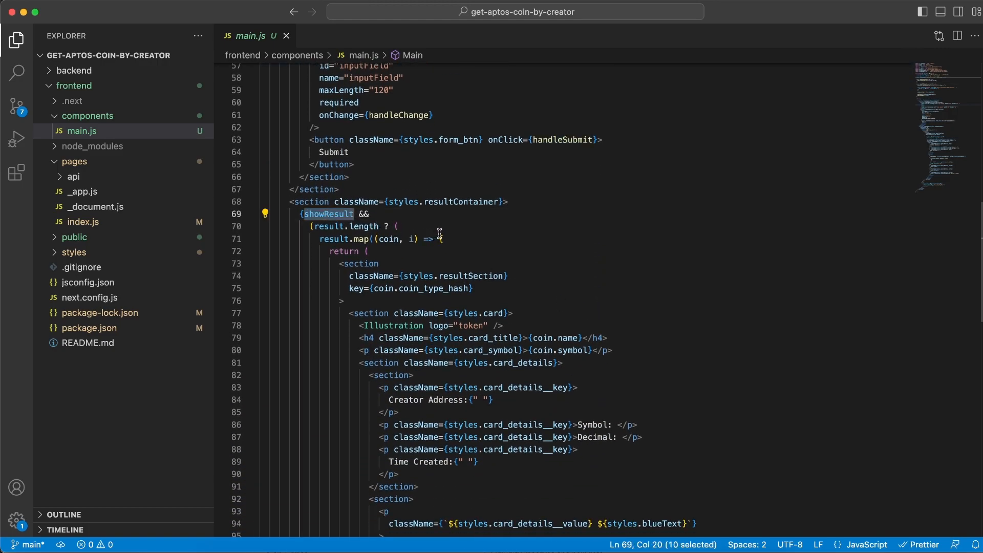
pyautogui.scroll(-3)
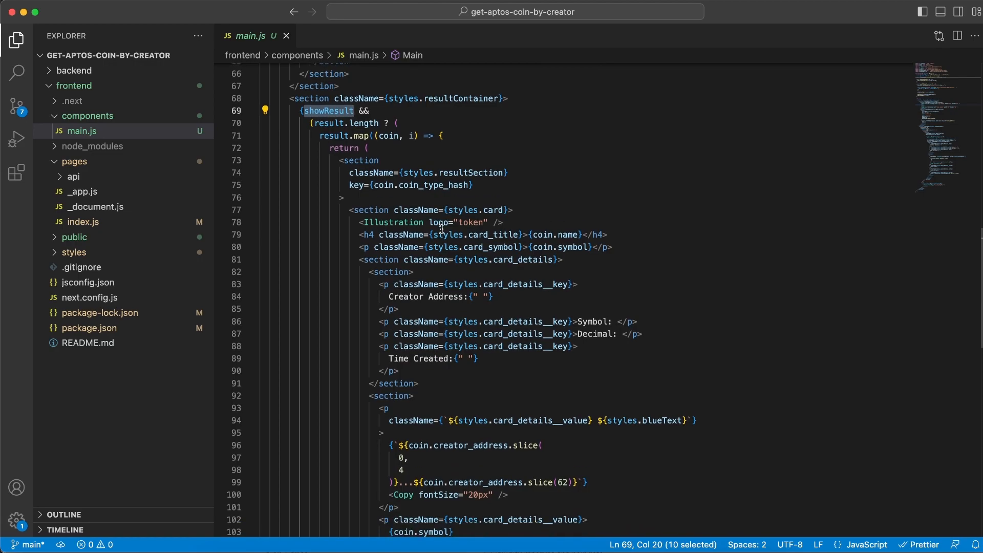
pyautogui.moveTo(331, 136)
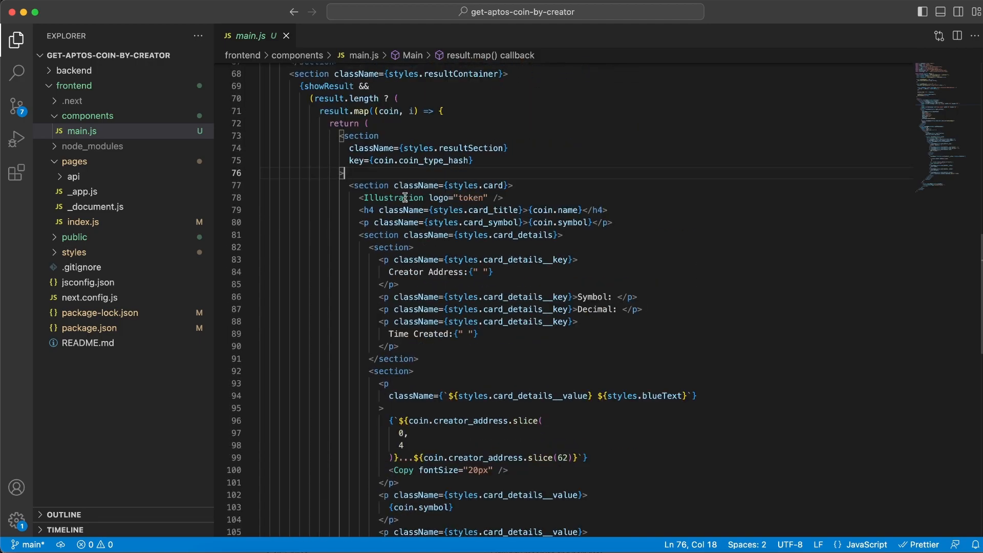
pyautogui.doubleClick(393, 198)
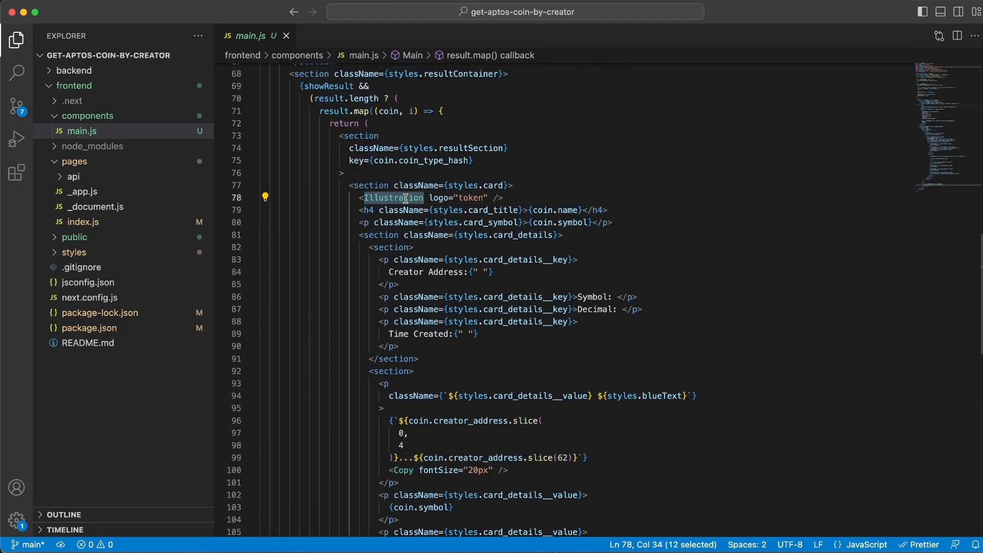
# Check the localhost app, then view the TraceMove Ditto Staked Aptos page and its creator address.
pyautogui.click(371, 13)
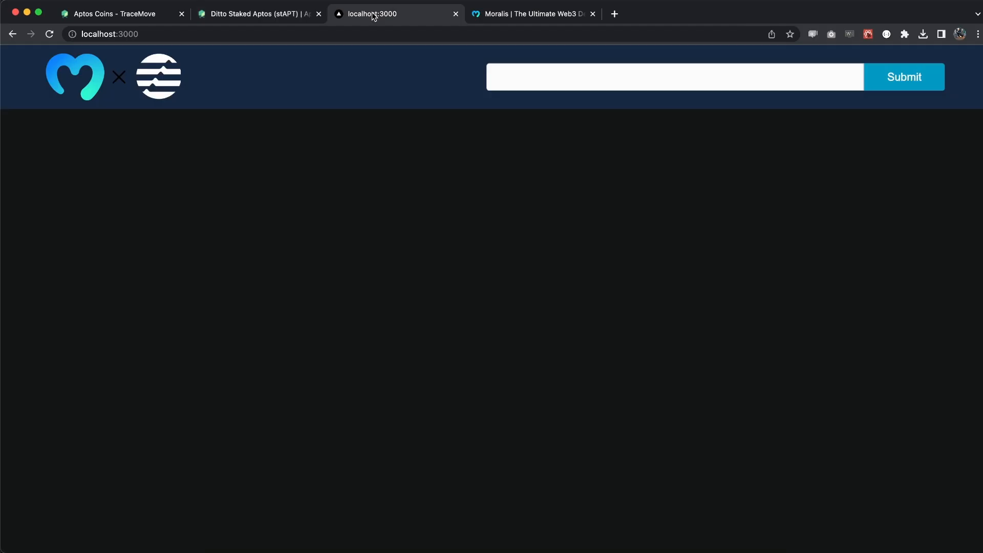
pyautogui.click(257, 13)
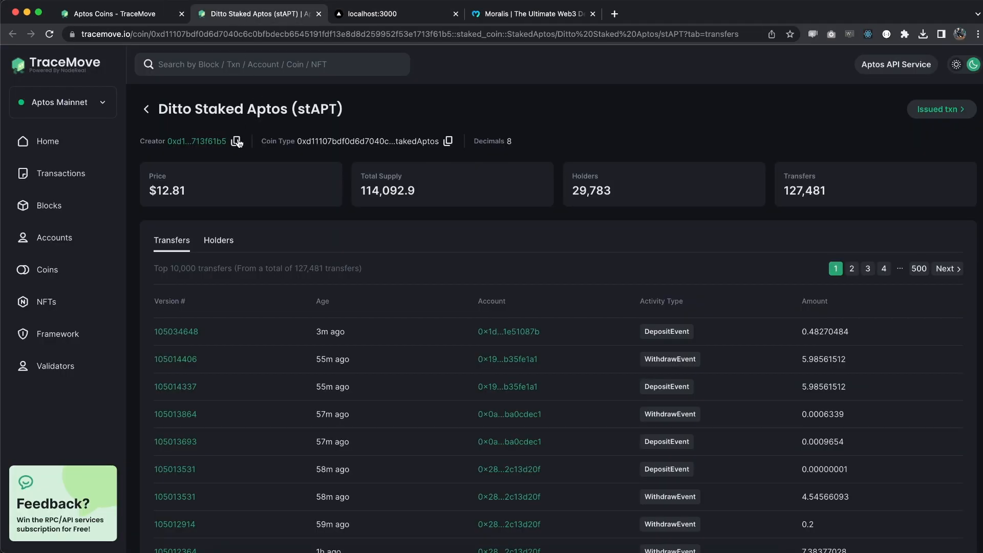
pyautogui.click(396, 14)
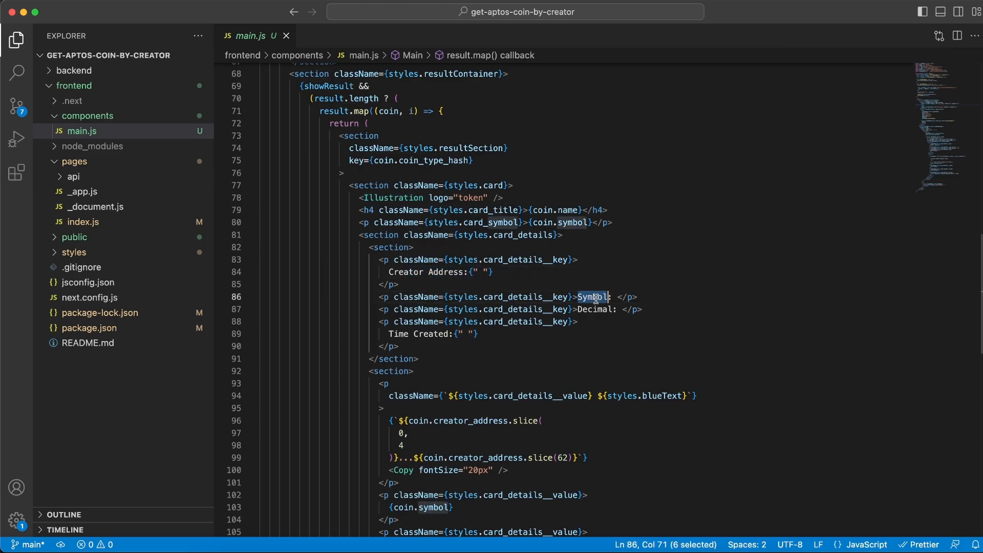
# Point out the Time Created label and the Copy component beside the creator address.
pyautogui.doubleClick(431, 333)
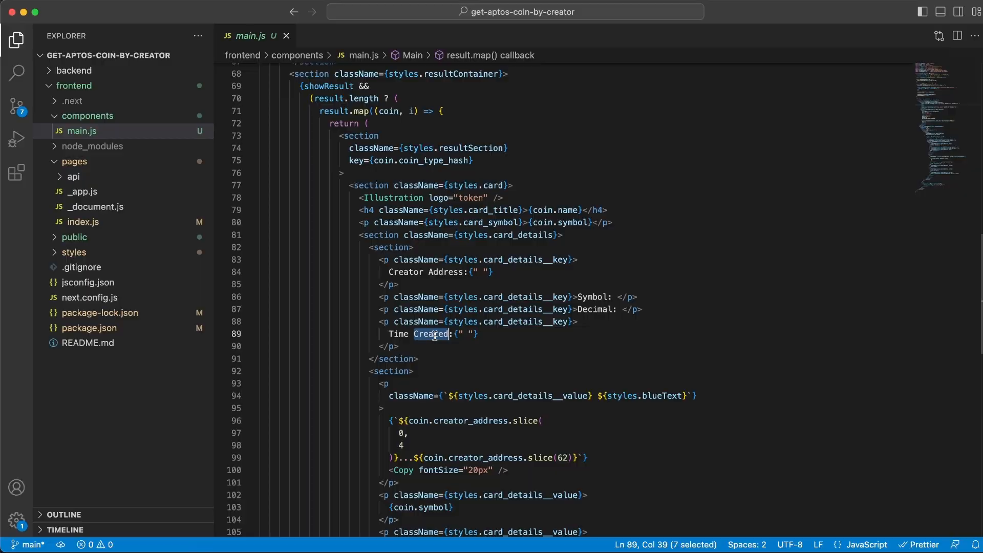
pyautogui.click(363, 13)
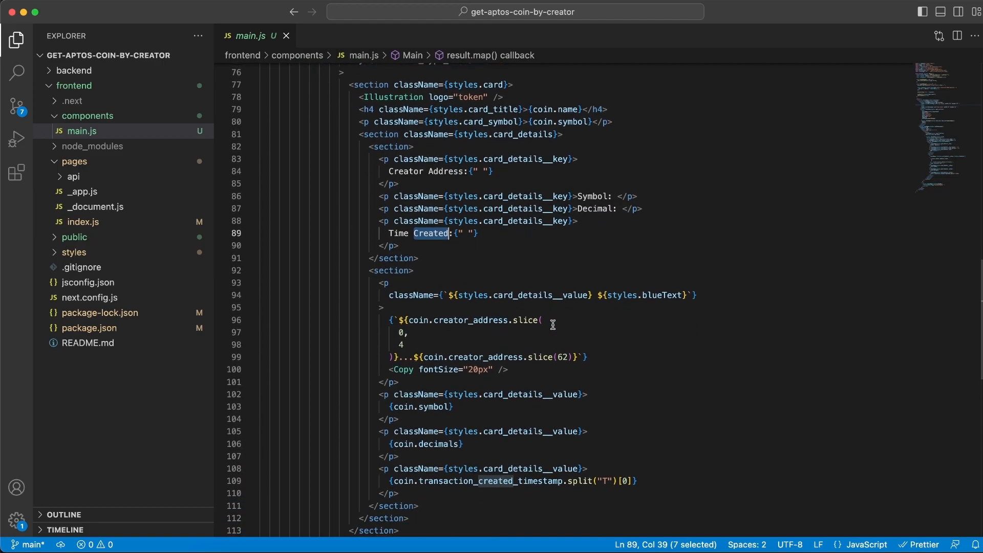
pyautogui.scroll(-3)
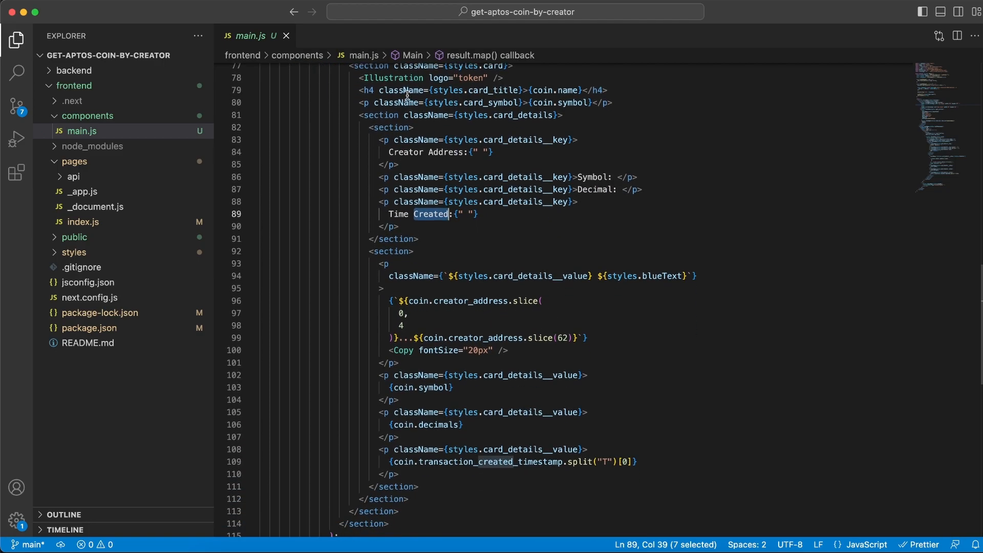
pyautogui.doubleClick(393, 77)
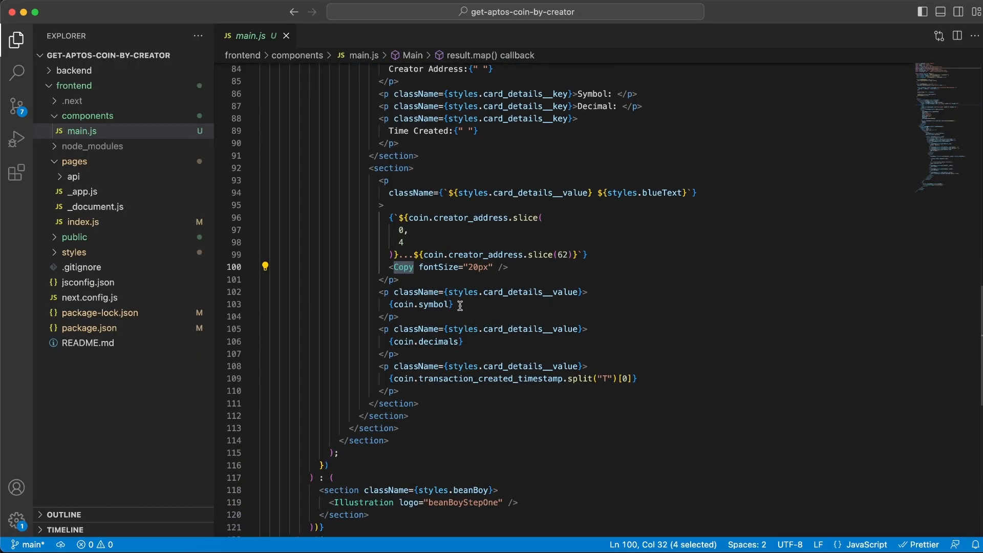
# Point out the decimals and transaction_created_timestamp fields and the beanBoyStepOne fallback illustration.
pyautogui.doubleClick(438, 342)
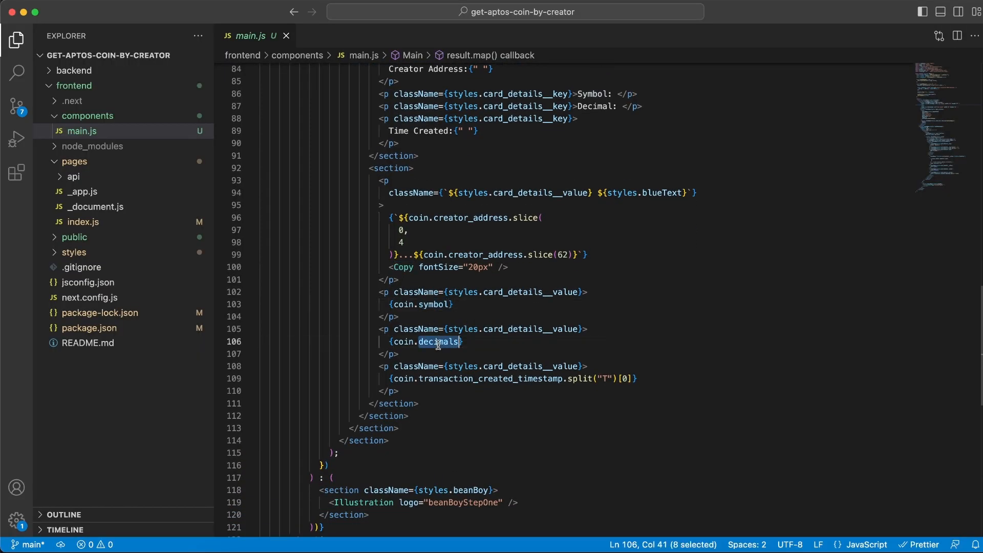
pyautogui.doubleClick(492, 378)
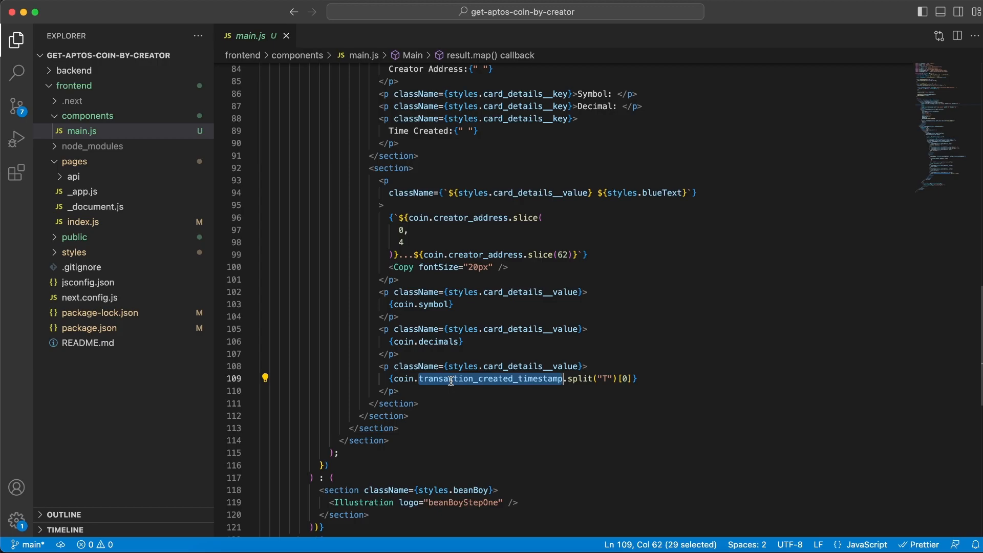
pyautogui.scroll(-3)
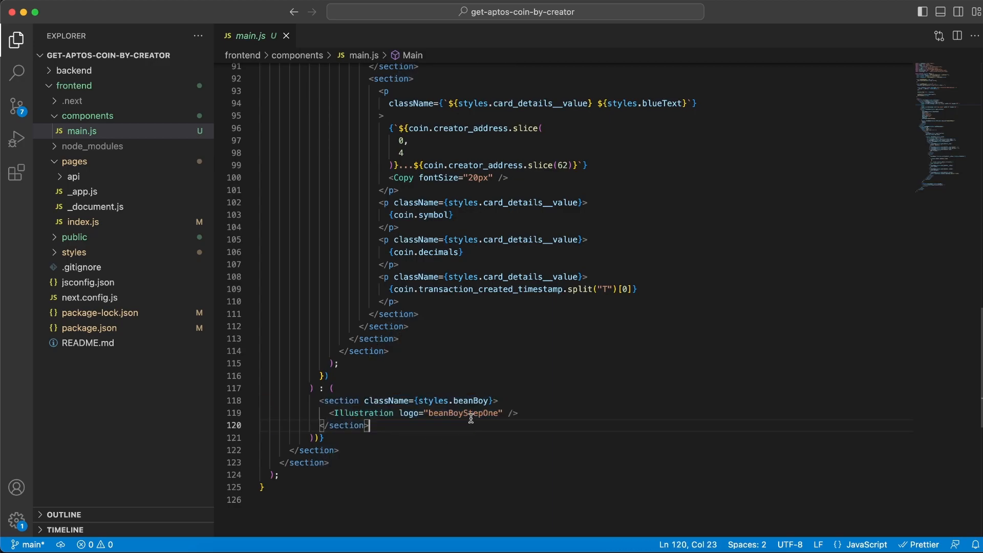
pyautogui.doubleClick(462, 413)
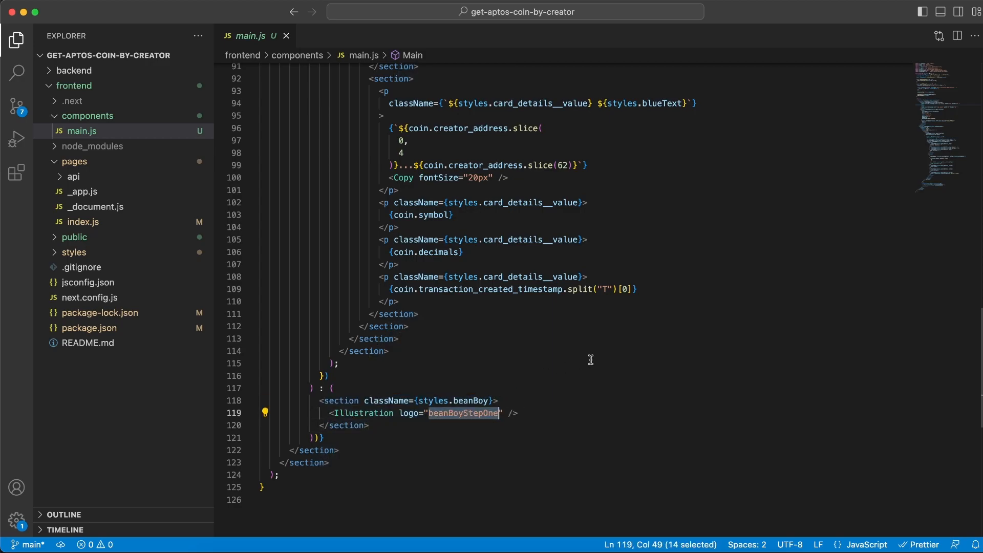
pyautogui.moveTo(472, 333)
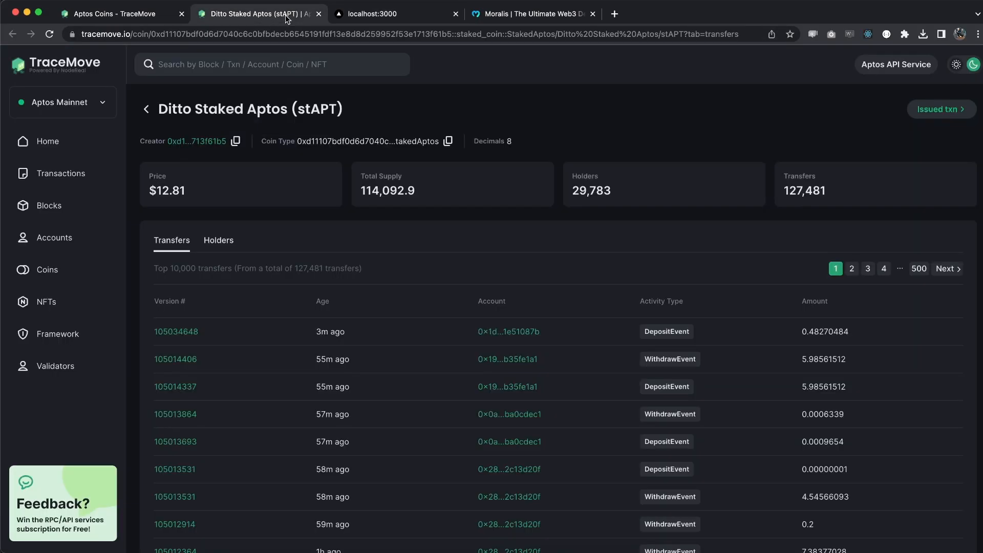
# Submit an empty address on localhost:3000, then return to the TraceMove tab.
pyautogui.scroll(-3)
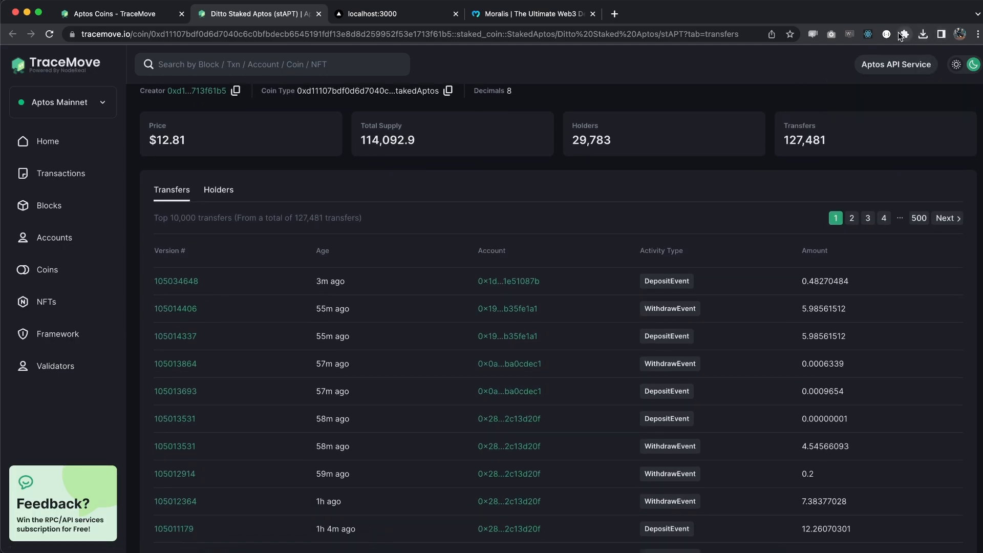
pyautogui.click(395, 13)
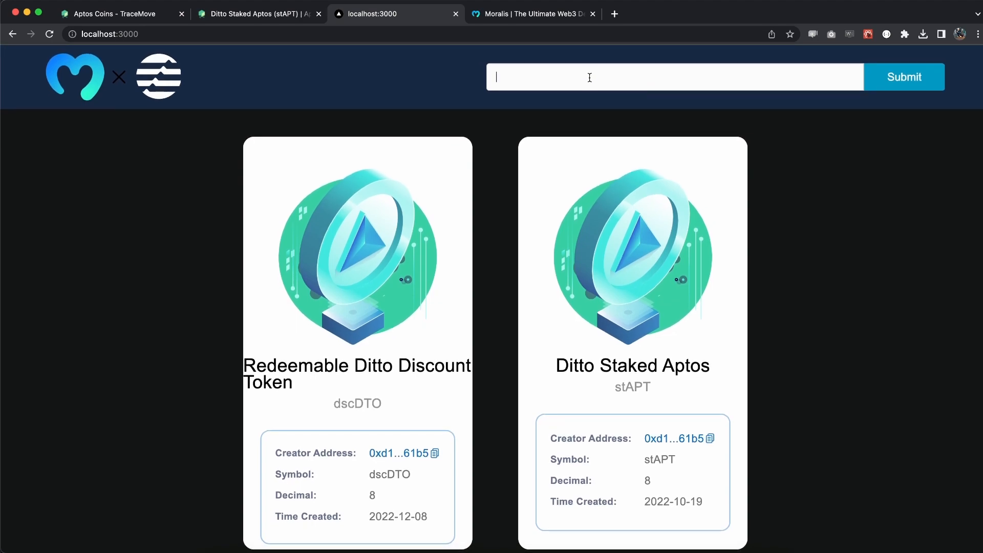
pyautogui.click(903, 77)
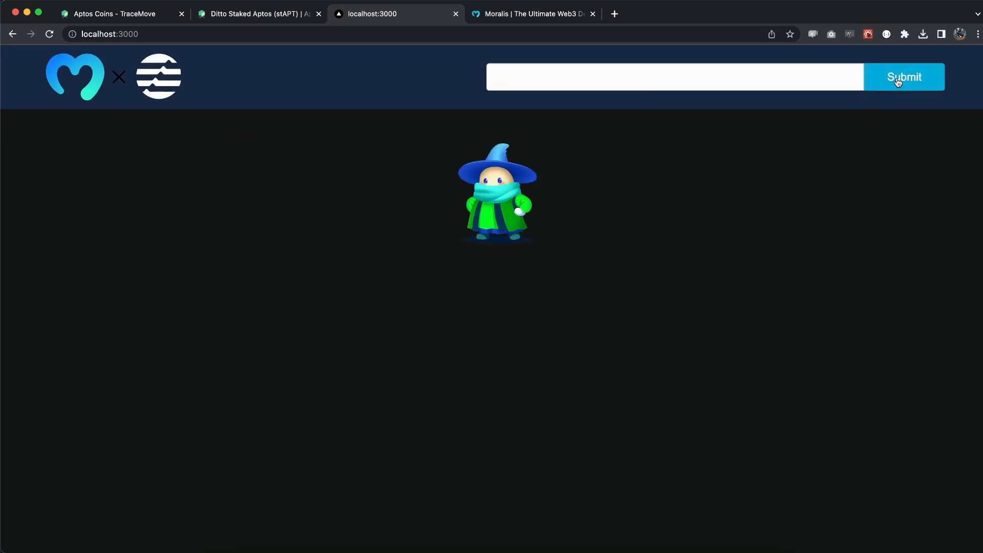
pyautogui.moveTo(498, 198)
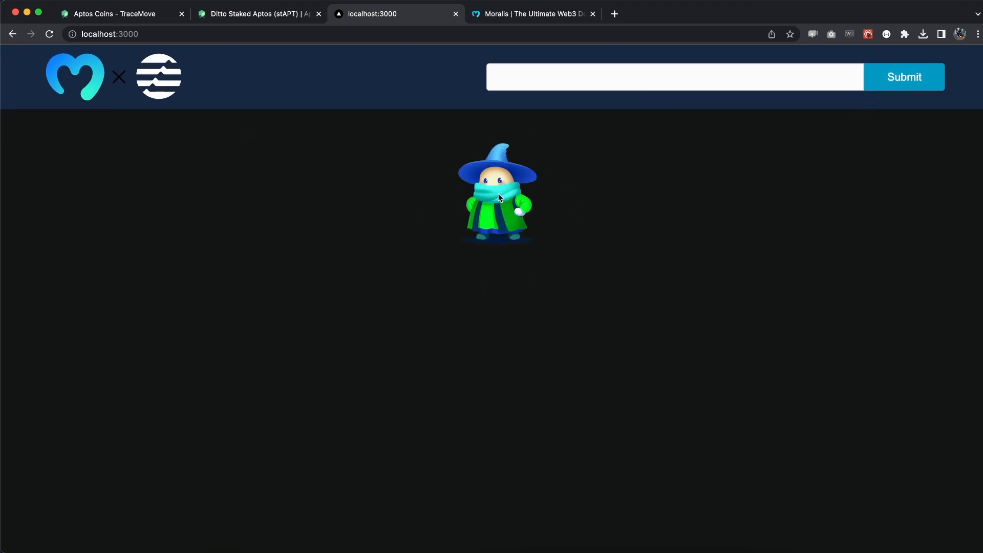
pyautogui.click(254, 14)
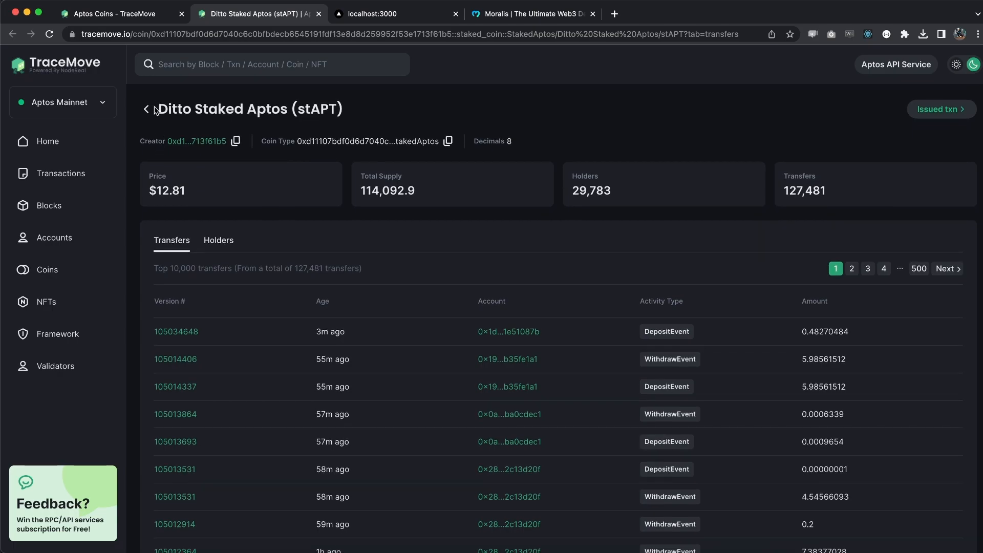
pyautogui.moveTo(61, 302)
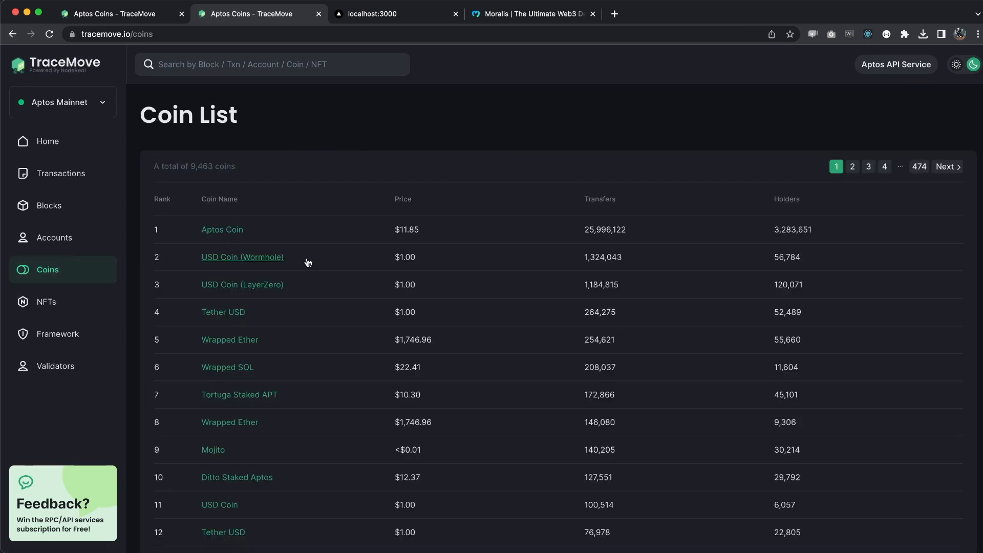
# Copy Mojito's creator address from TraceMove and submit it in the localhost:3000 app.
pyautogui.scroll(-3)
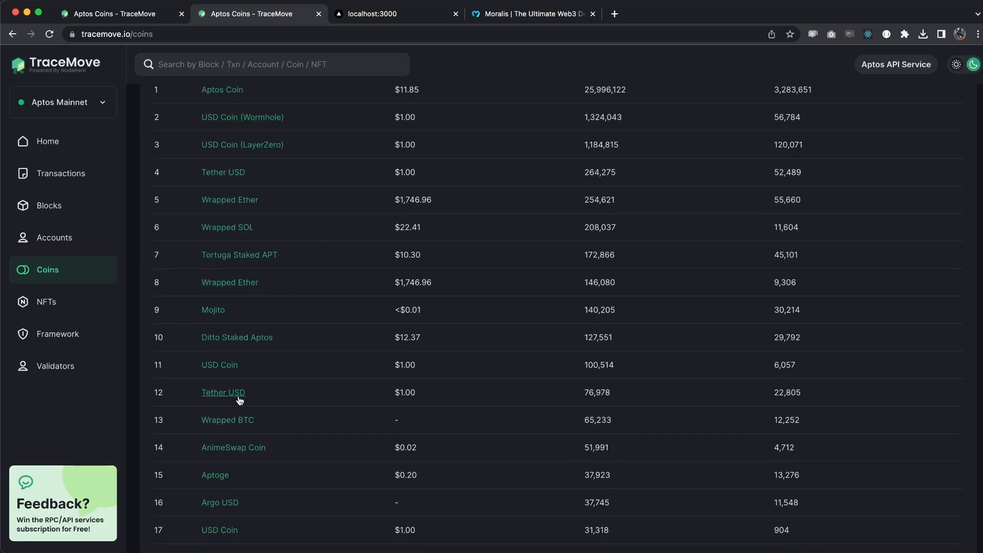
pyautogui.moveTo(212, 310)
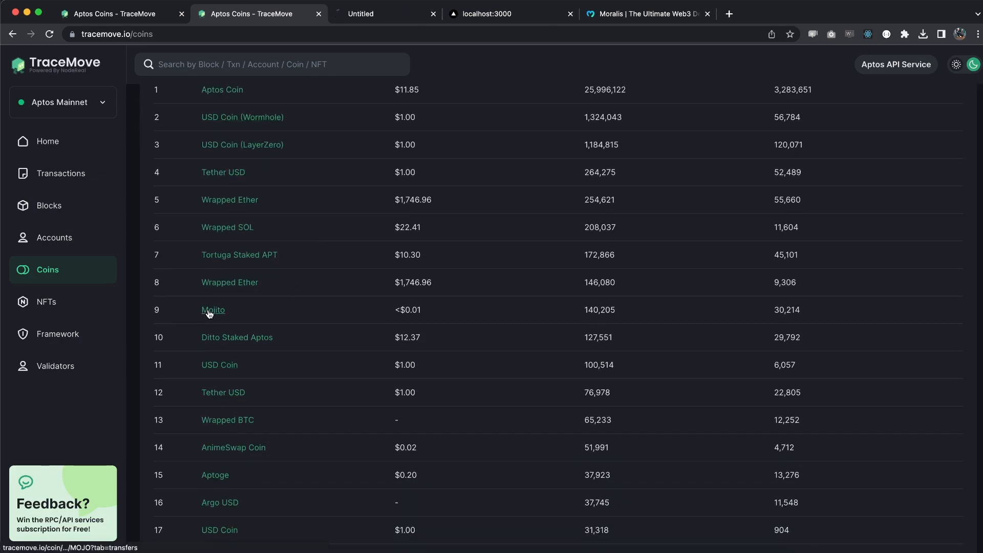
pyautogui.click(213, 309)
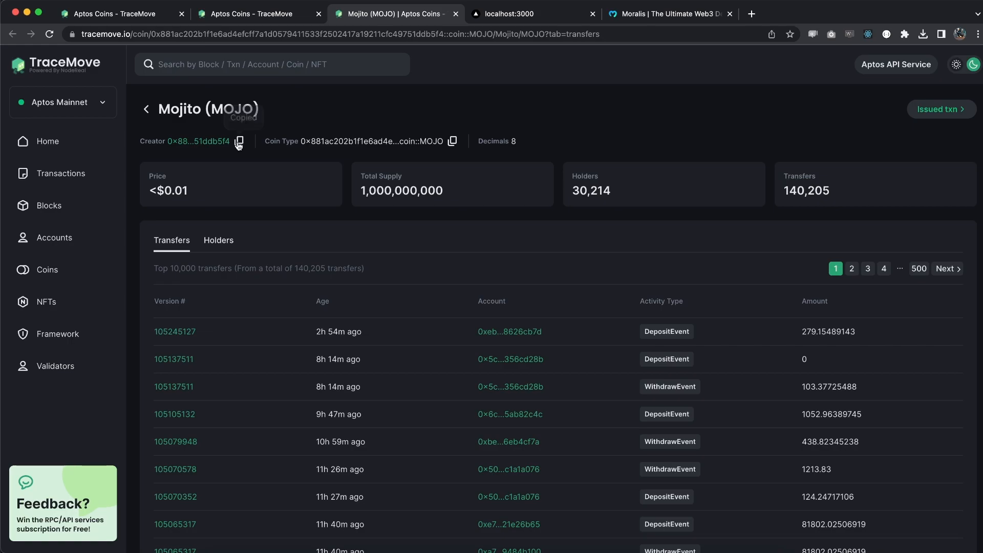
pyautogui.click(525, 14)
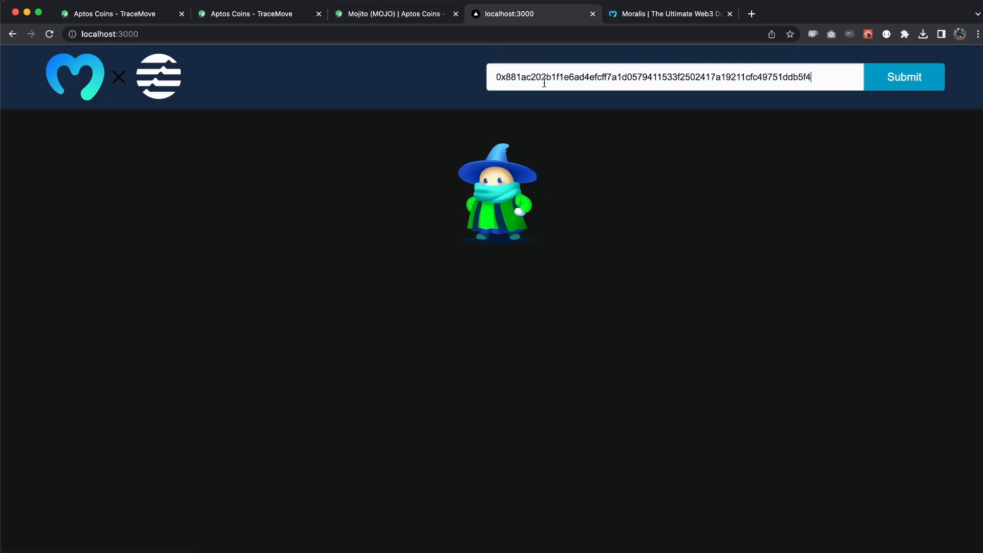
pyautogui.click(903, 76)
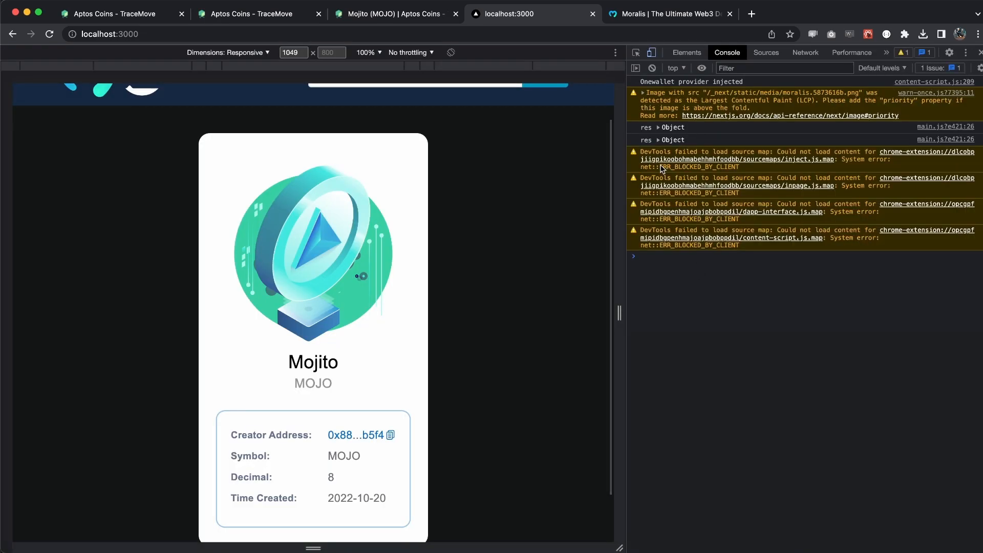
# Expand the latest logged response down to result item 0, showing MOJO's symbol, decimals and timestamp.
pyautogui.click(642, 139)
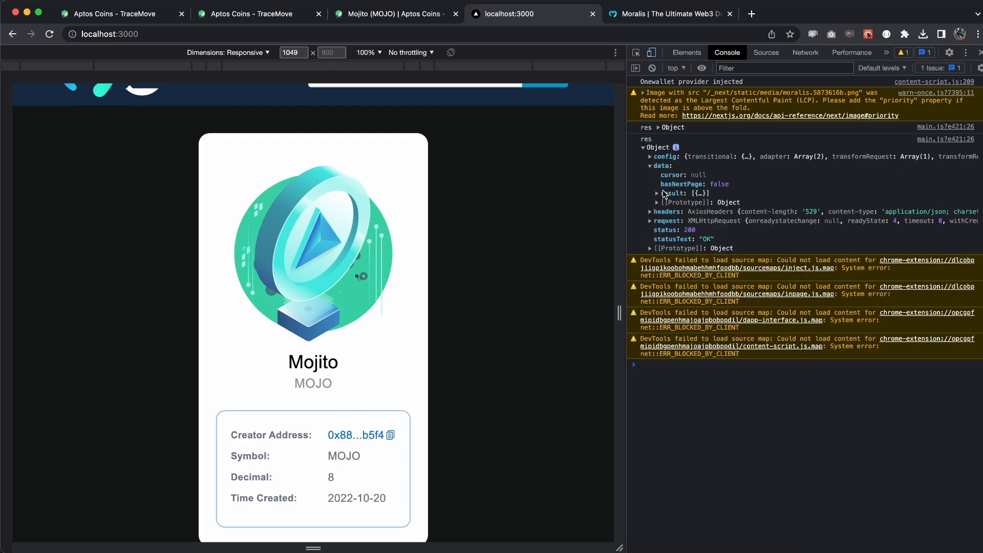
pyautogui.click(657, 193)
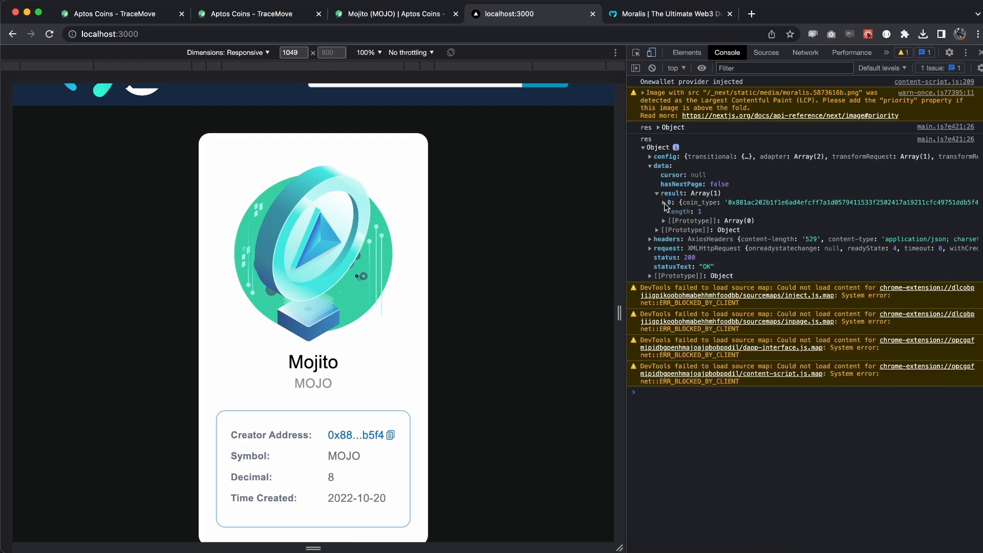
pyautogui.click(665, 202)
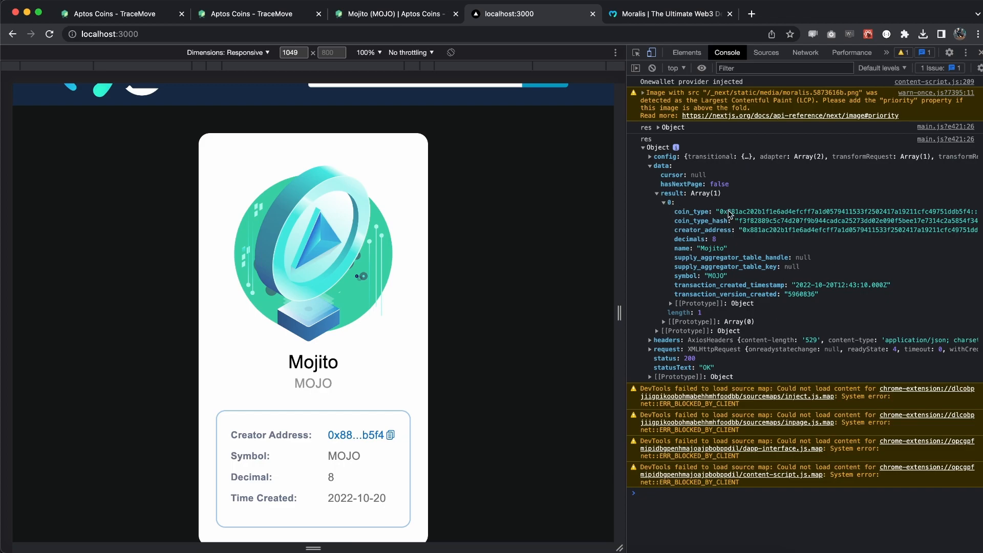
pyautogui.moveTo(741, 236)
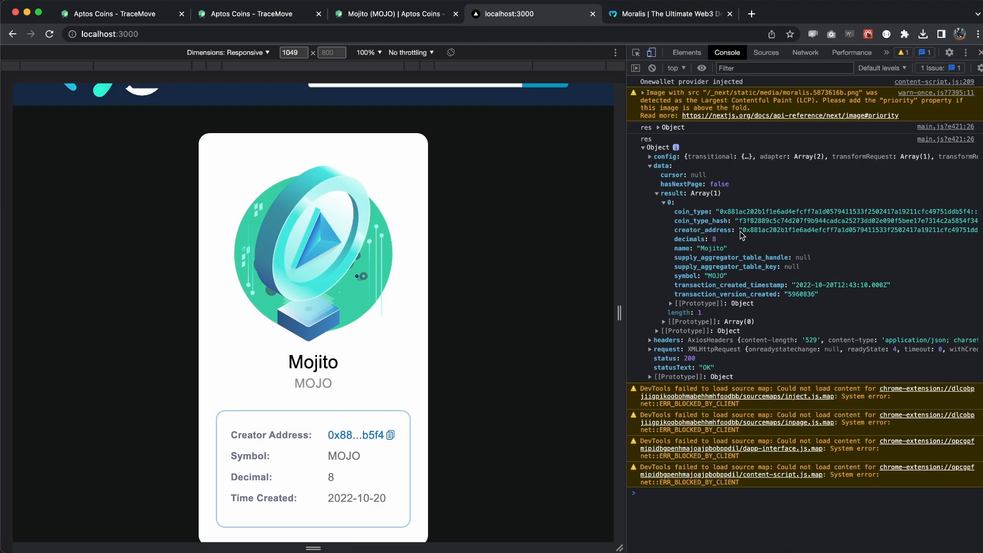
pyautogui.moveTo(702, 252)
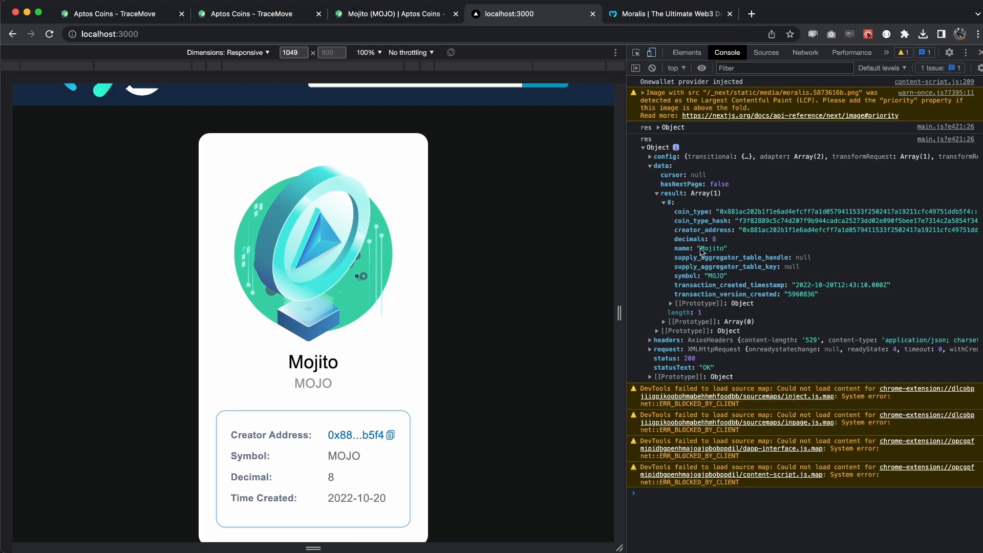
pyautogui.moveTo(720, 245)
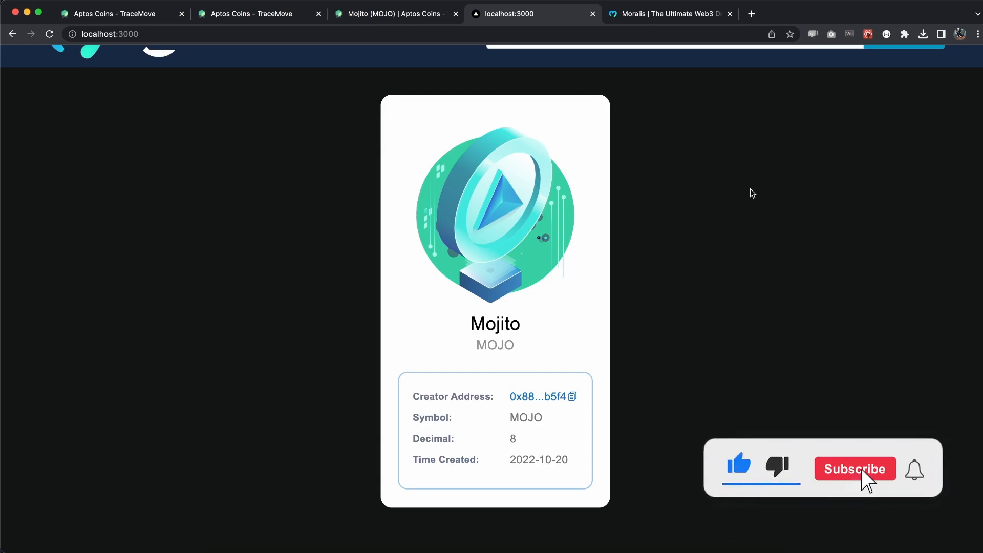
# Close Chrome DevTools so the Mojito (MOJO) card fills the window.
pyautogui.click(855, 469)
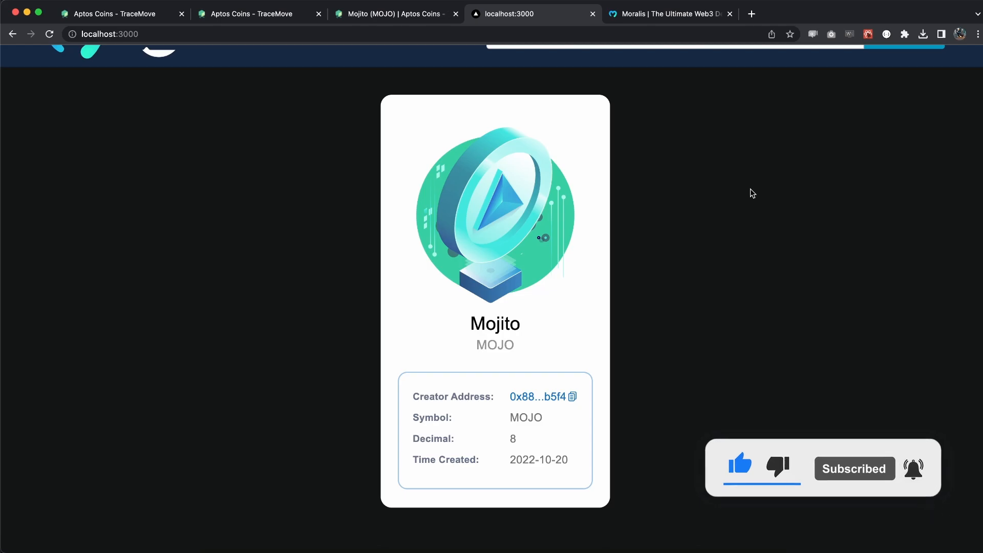